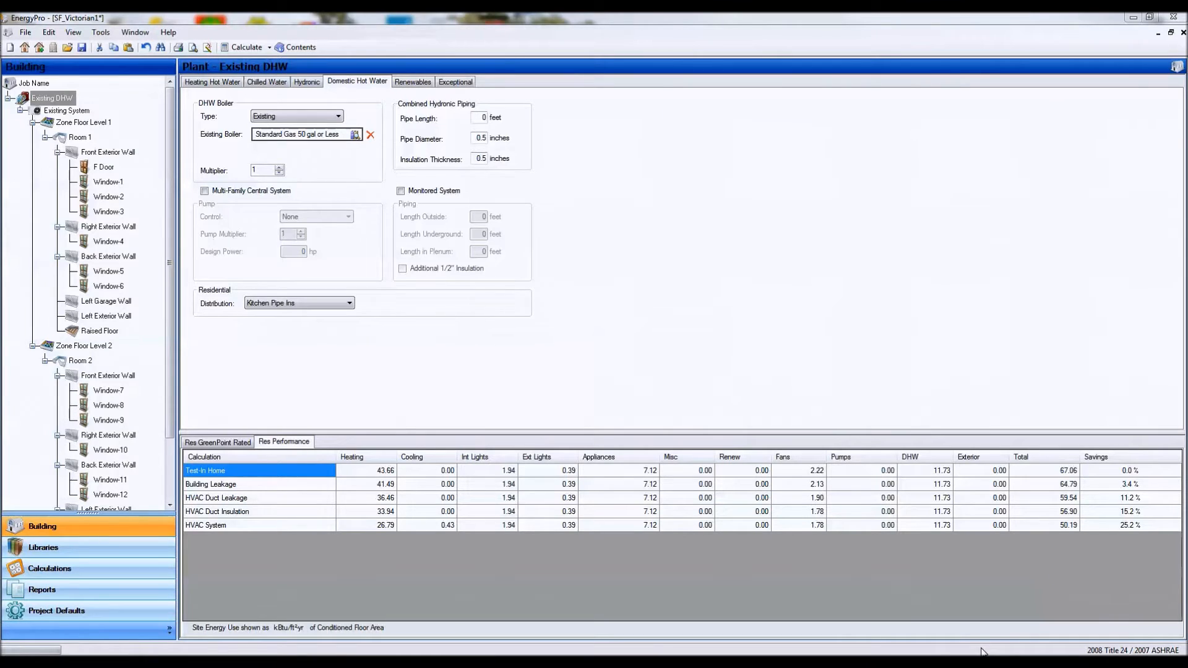
{"action": "mouse_move", "coordinate": [727, 400]}
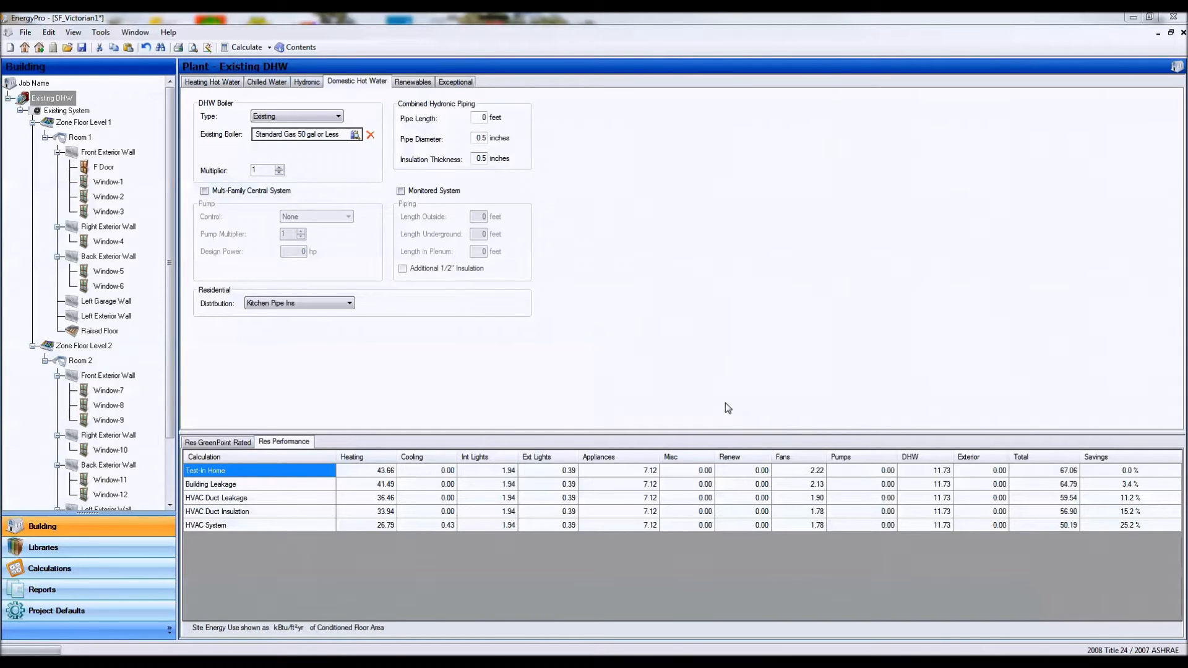
{"action": "mouse_move", "coordinate": [670, 383]}
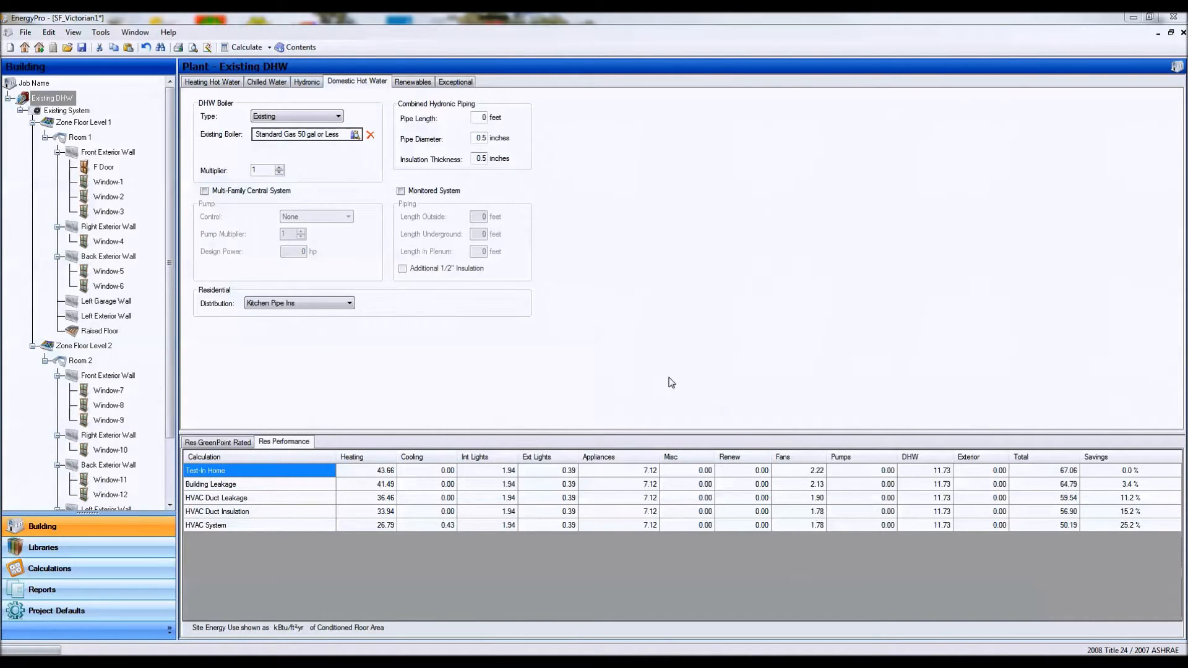
{"action": "mouse_move", "coordinate": [59, 113]}
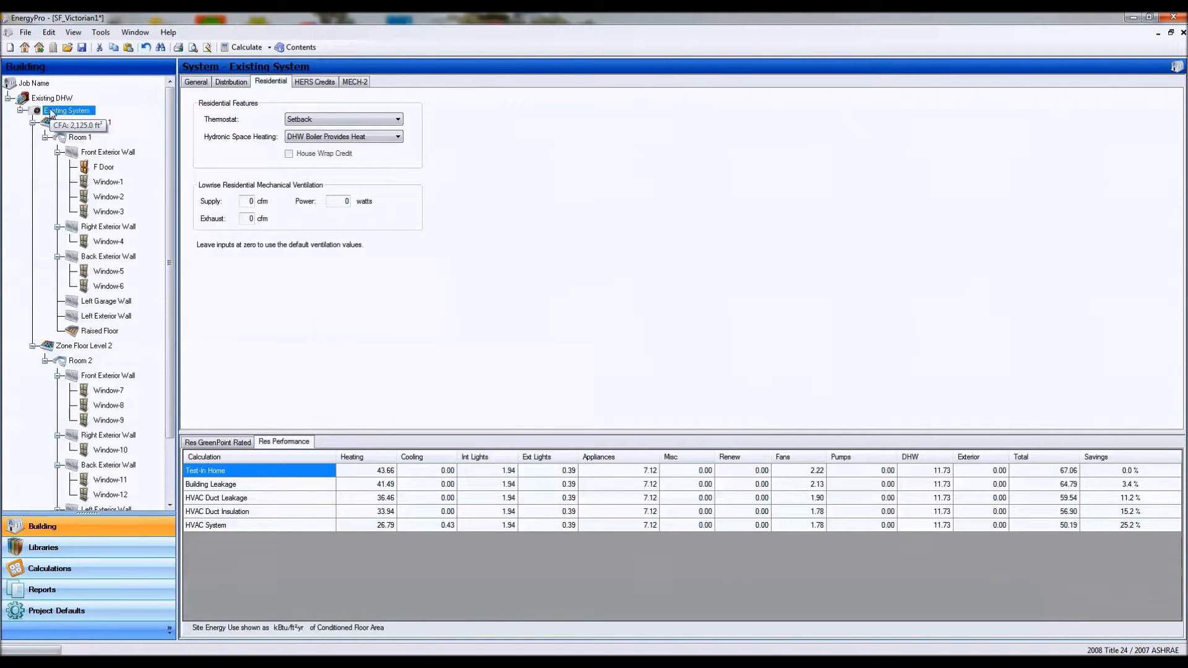
- From the Existing System's General tab, open its Existing Furnace library record (64,000 Btu/hr gas, 0.65 AFUE)
{"action": "left_click", "coordinate": [196, 81]}
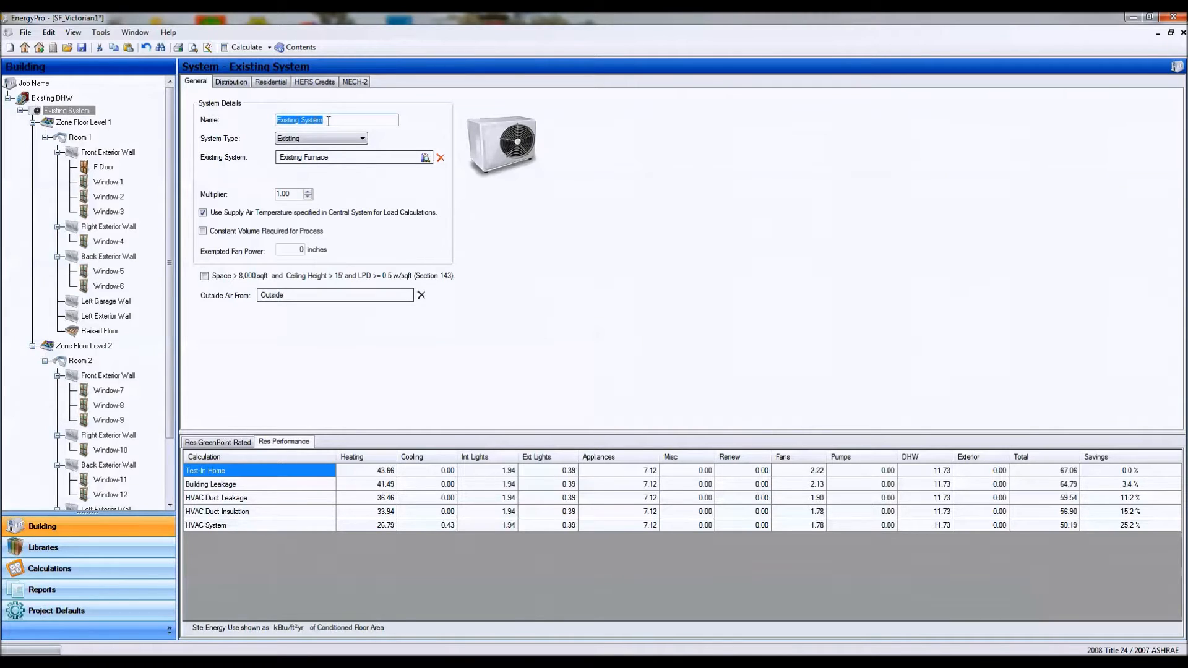
{"action": "left_click", "coordinate": [318, 137]}
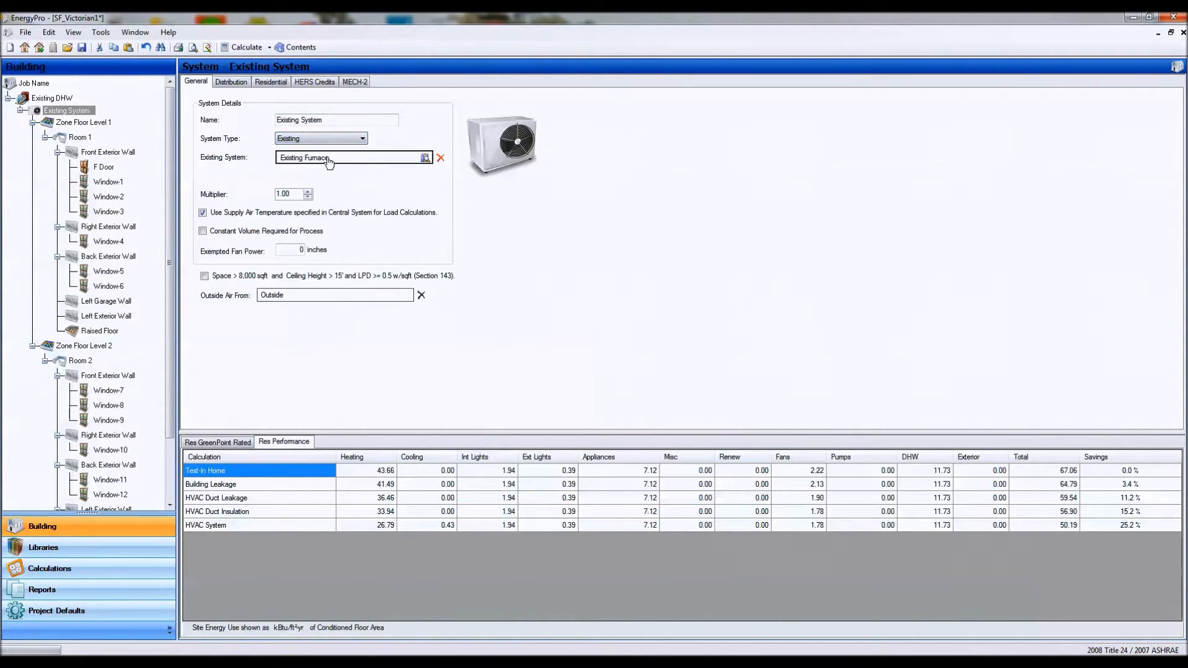
{"action": "left_click", "coordinate": [425, 157]}
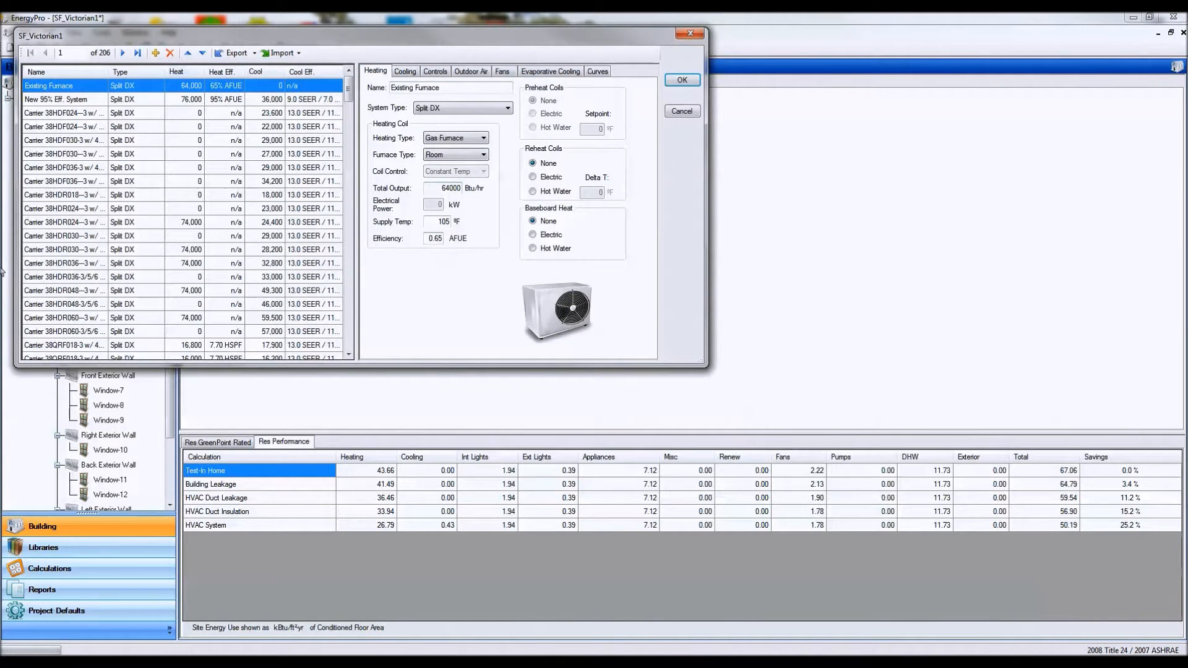
{"action": "scroll", "scroll_direction": "down", "scroll_amount": 3}
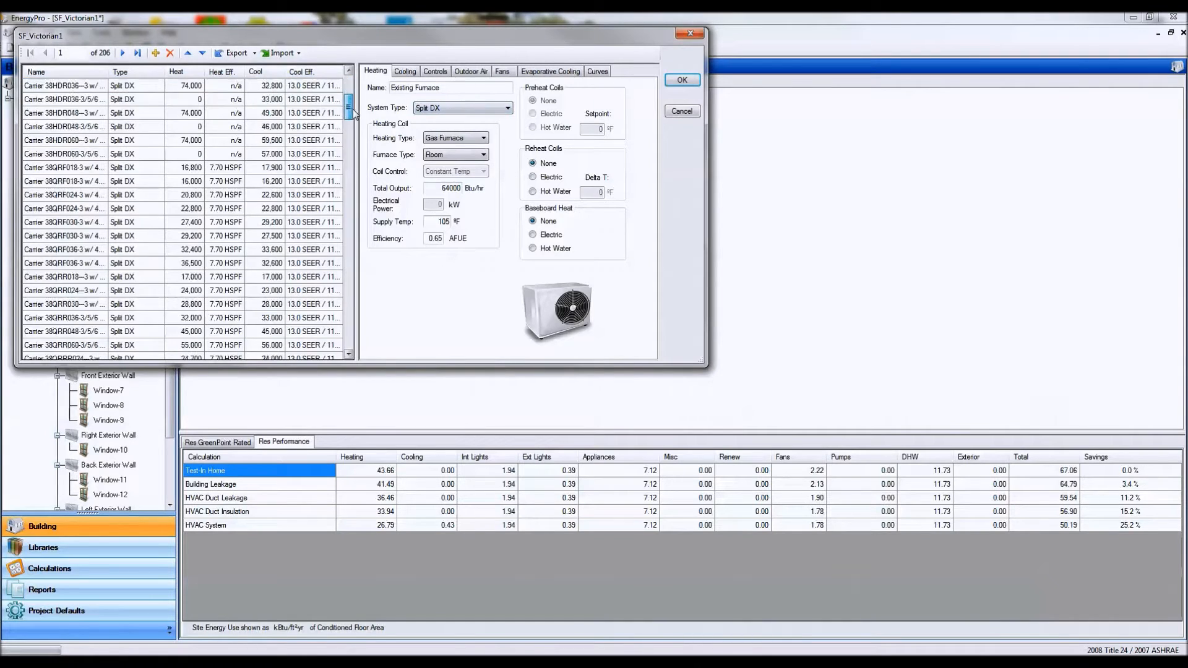
{"action": "scroll", "scroll_direction": "down", "scroll_amount": 3}
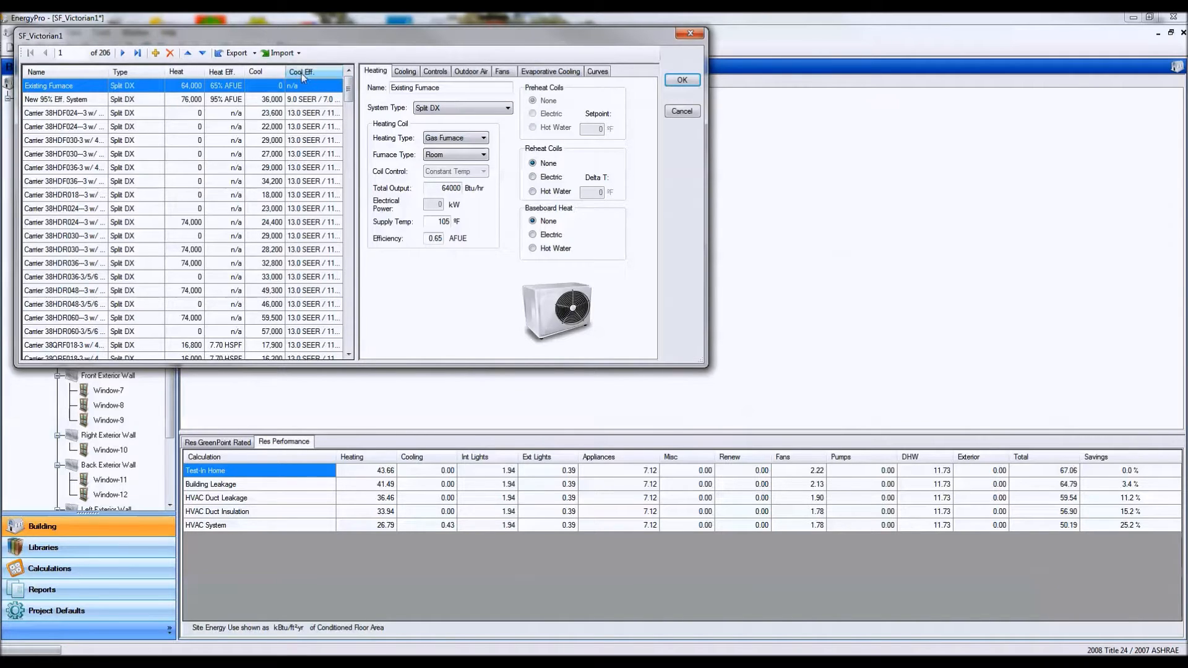
{"action": "mouse_move", "coordinate": [220, 188]}
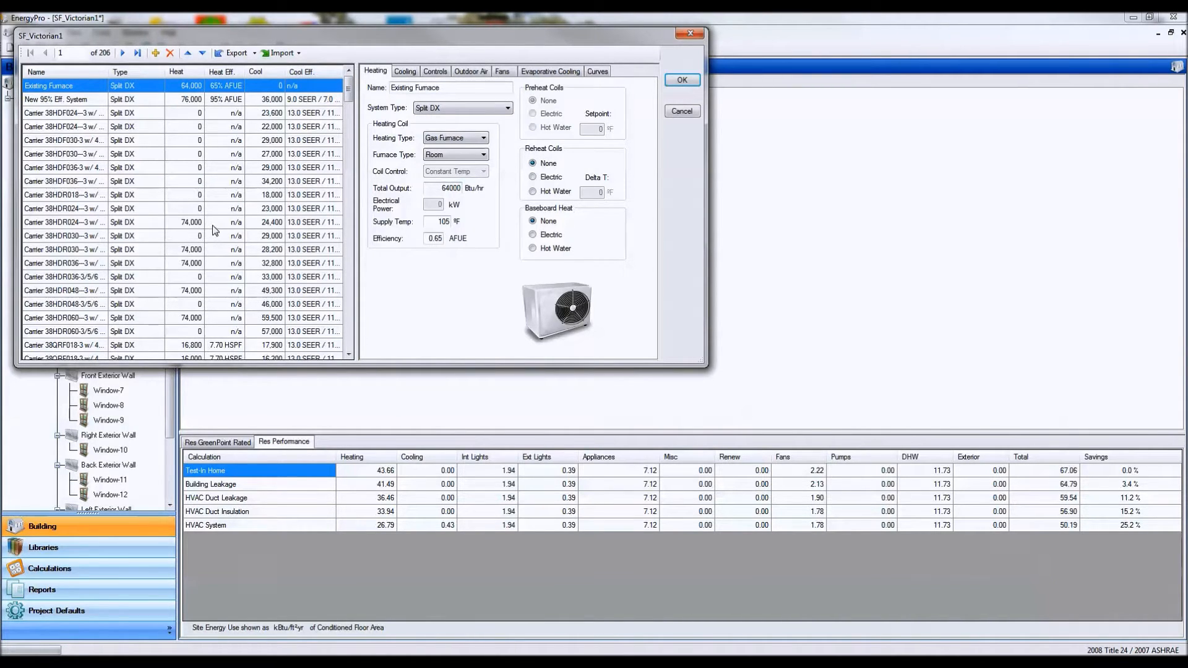
{"action": "mouse_move", "coordinate": [335, 123]}
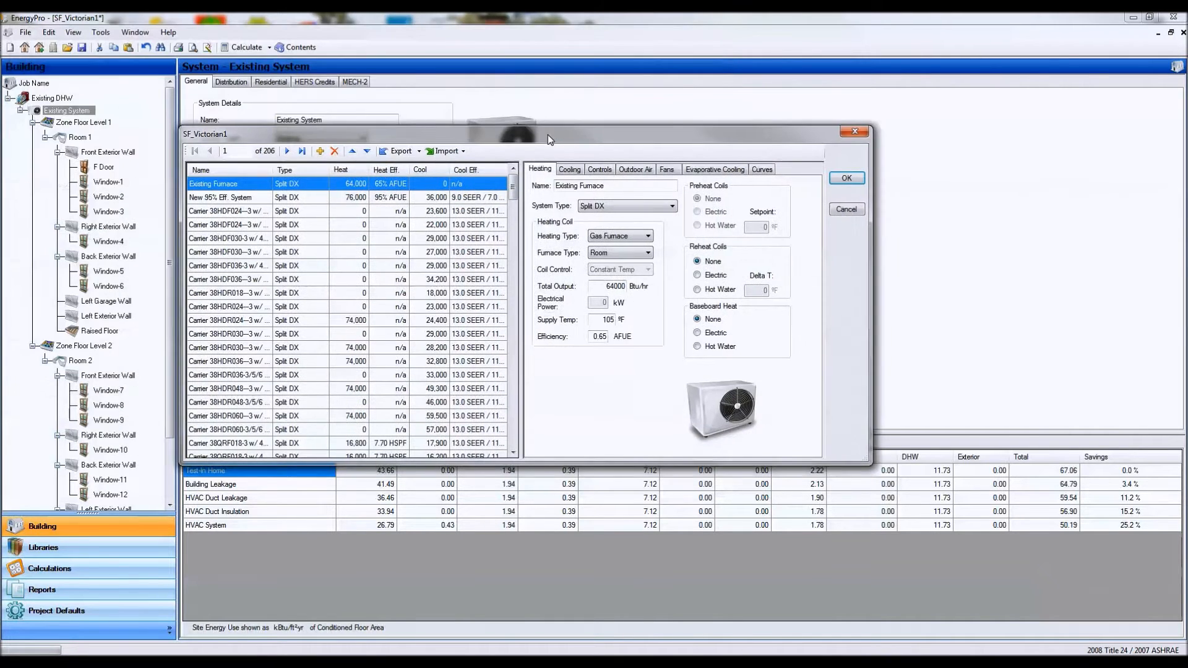
{"action": "mouse_move", "coordinate": [610, 148]}
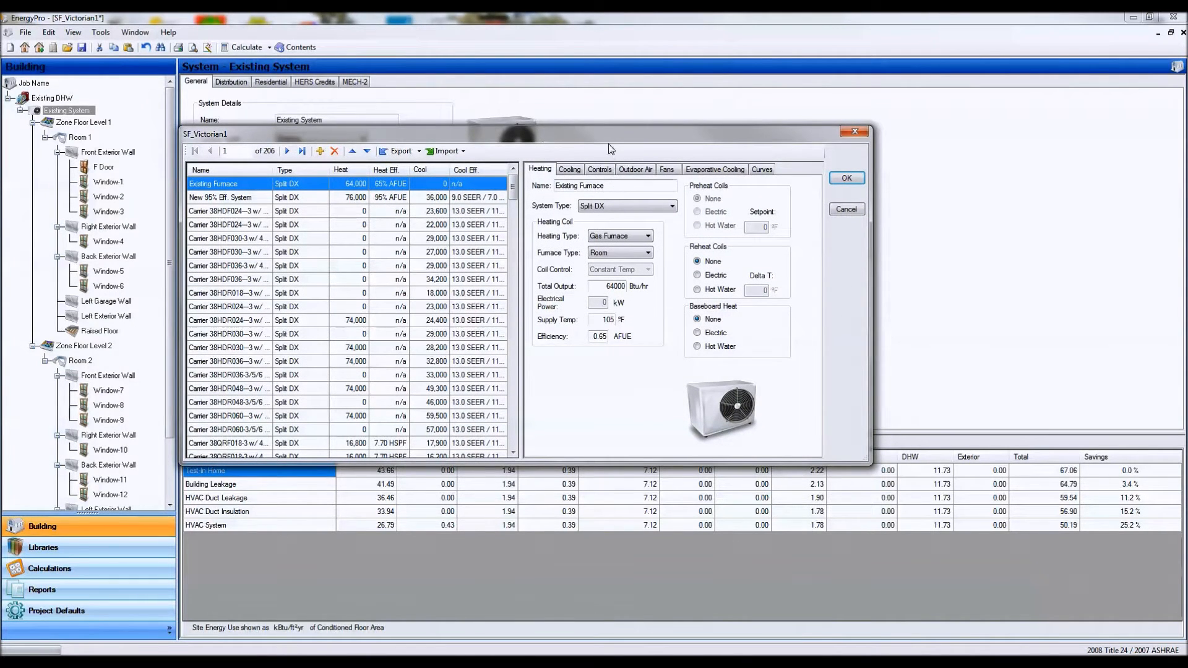
{"action": "mouse_move", "coordinate": [552, 141]}
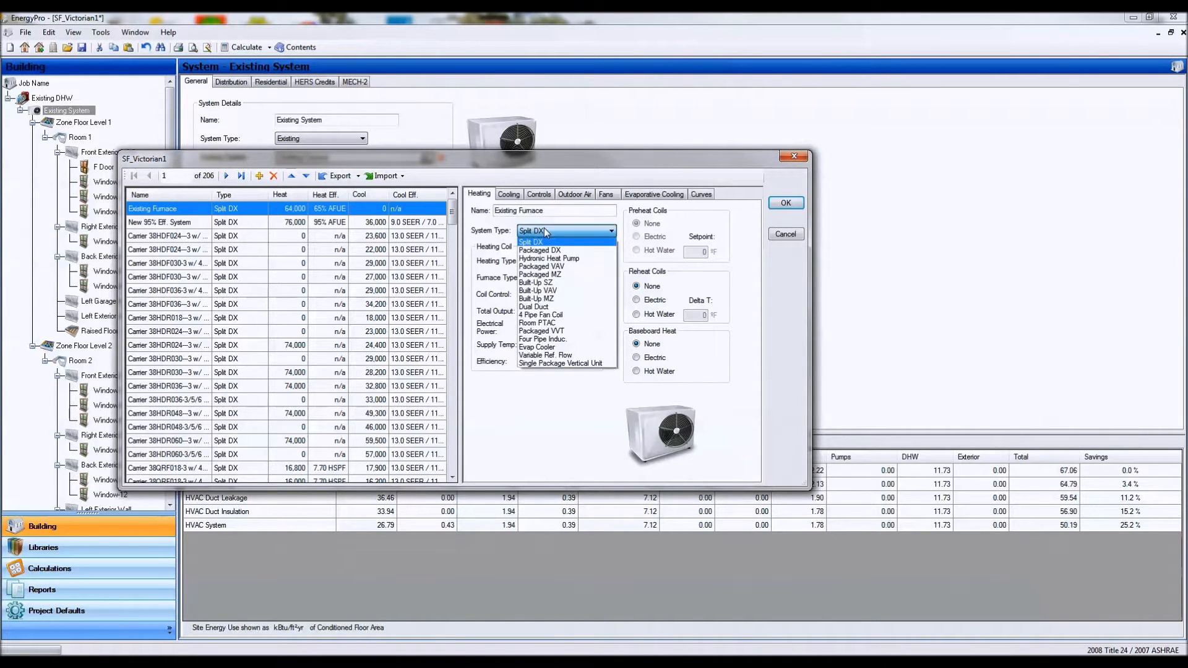
{"action": "left_click", "coordinate": [531, 241]}
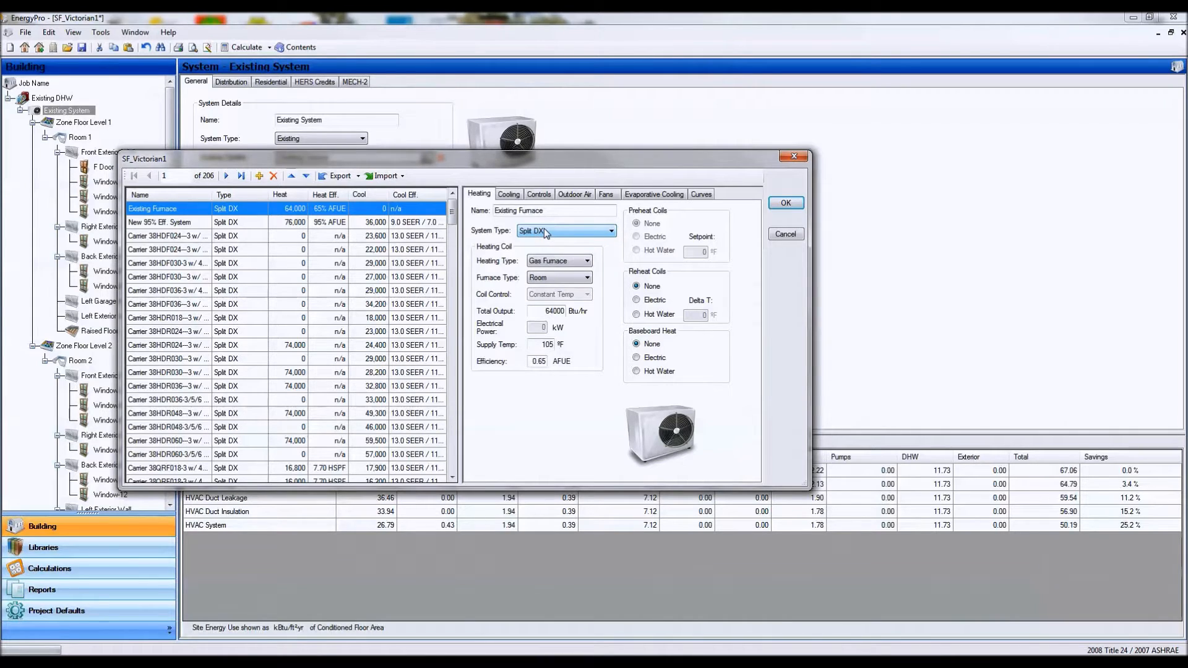
{"action": "mouse_move", "coordinate": [553, 234]}
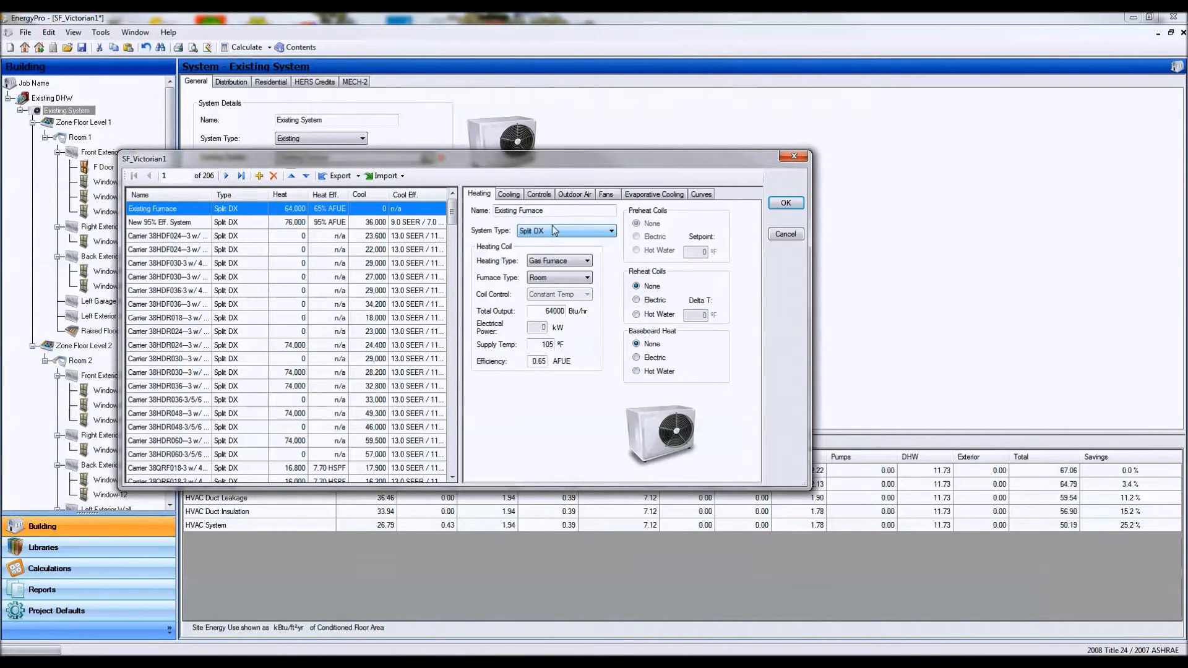
{"action": "mouse_move", "coordinate": [554, 234]}
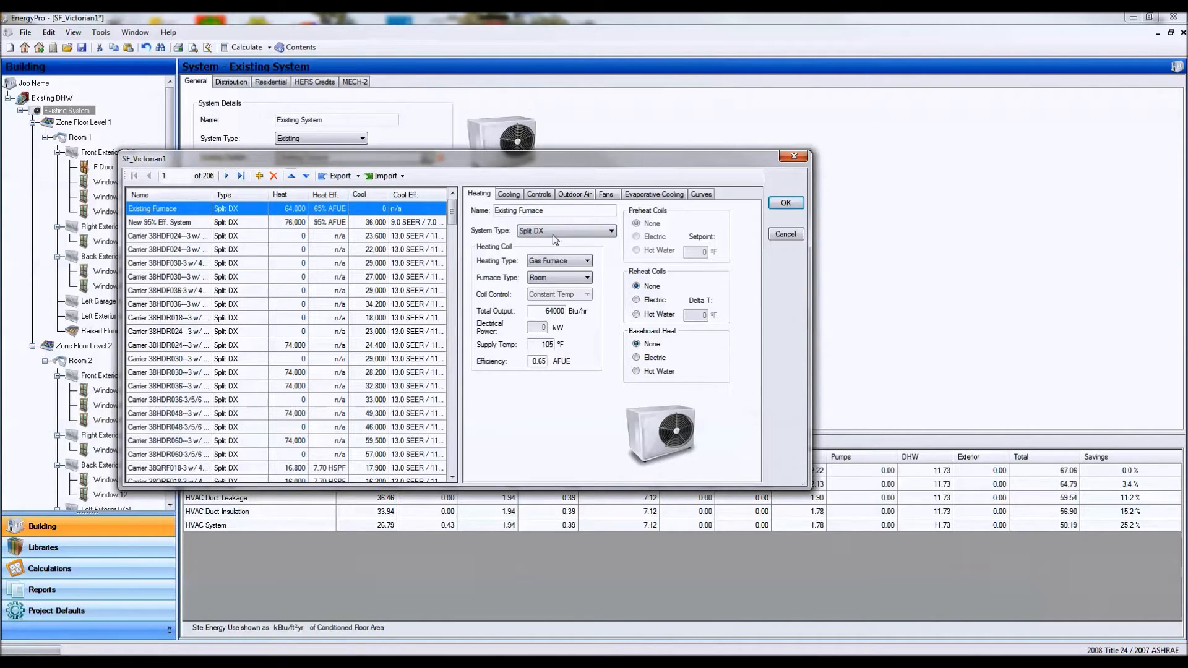
- Give the Existing Furnace cooling coil 36000 Btu/hr output and 33000 Btu/hr sensible capacity
{"action": "left_click", "coordinate": [509, 194]}
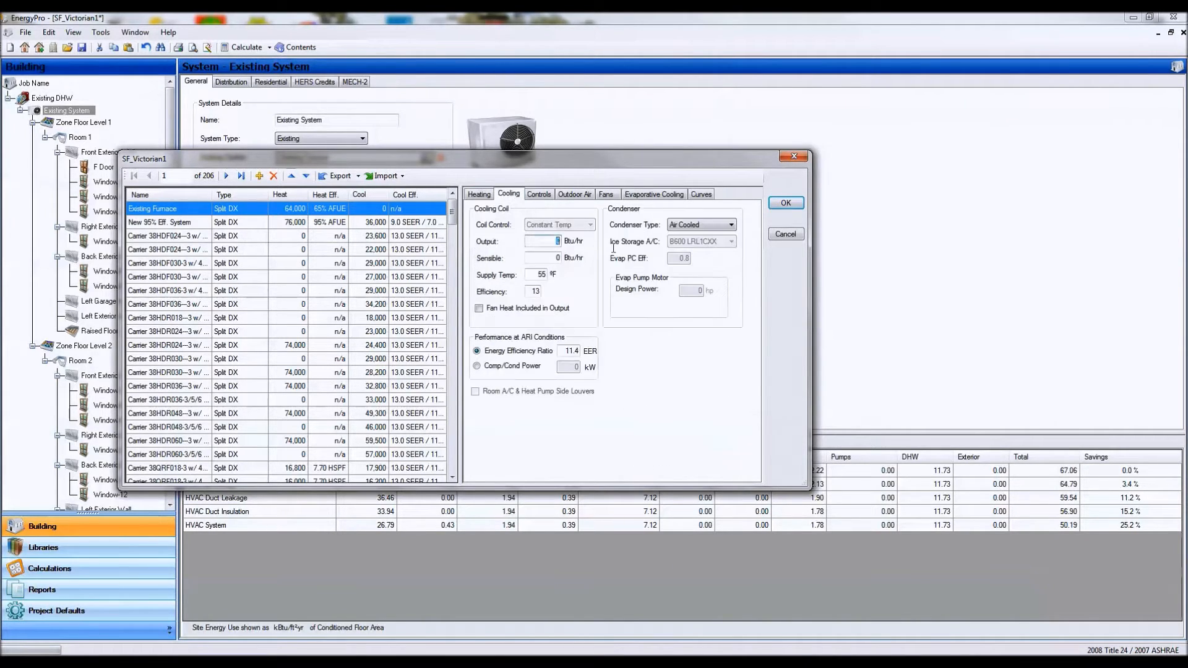
{"action": "type", "text": "36000"}
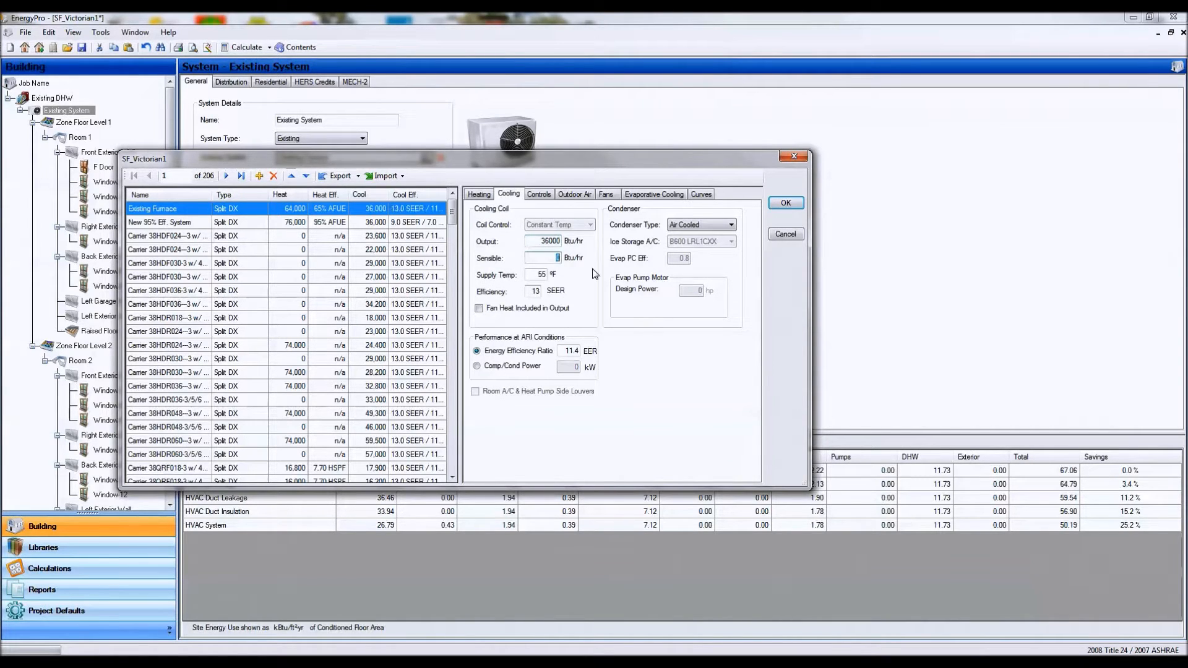
{"action": "type", "text": "33000"}
{"action": "left_click", "coordinate": [534, 291]}
{"action": "type", "text": "9"}
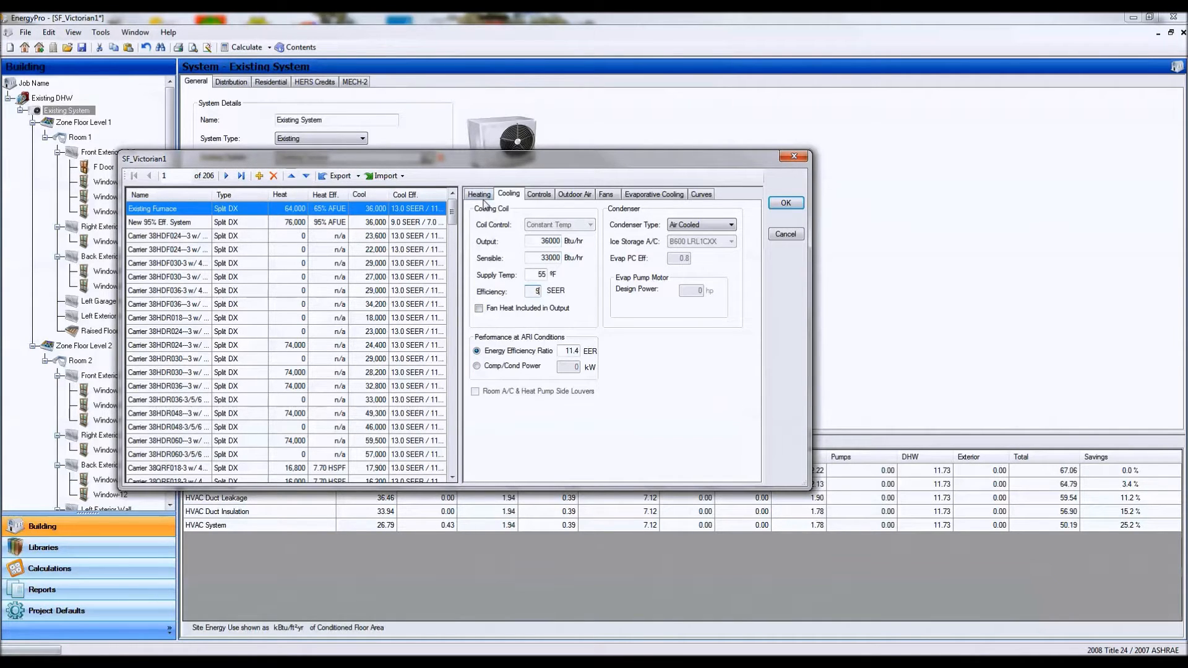
- On Heating, set furnace type to Central at 0.75 AFUE and try the Packaged DX system type
{"action": "left_click", "coordinate": [478, 194]}
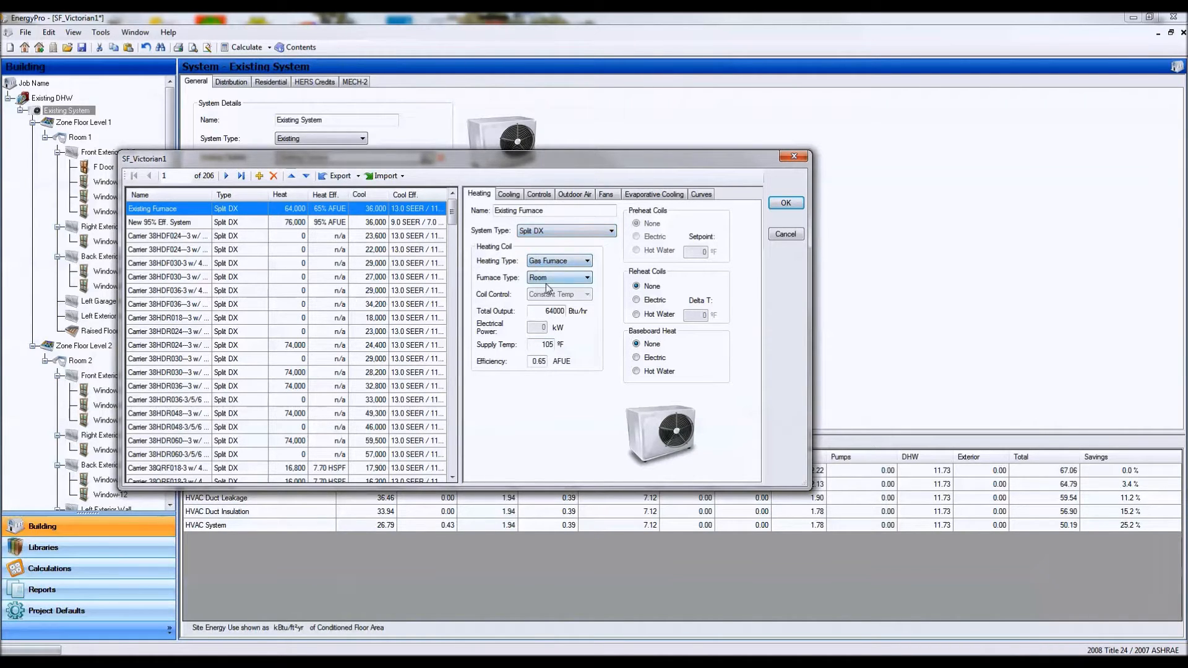
{"action": "left_click", "coordinate": [559, 278]}
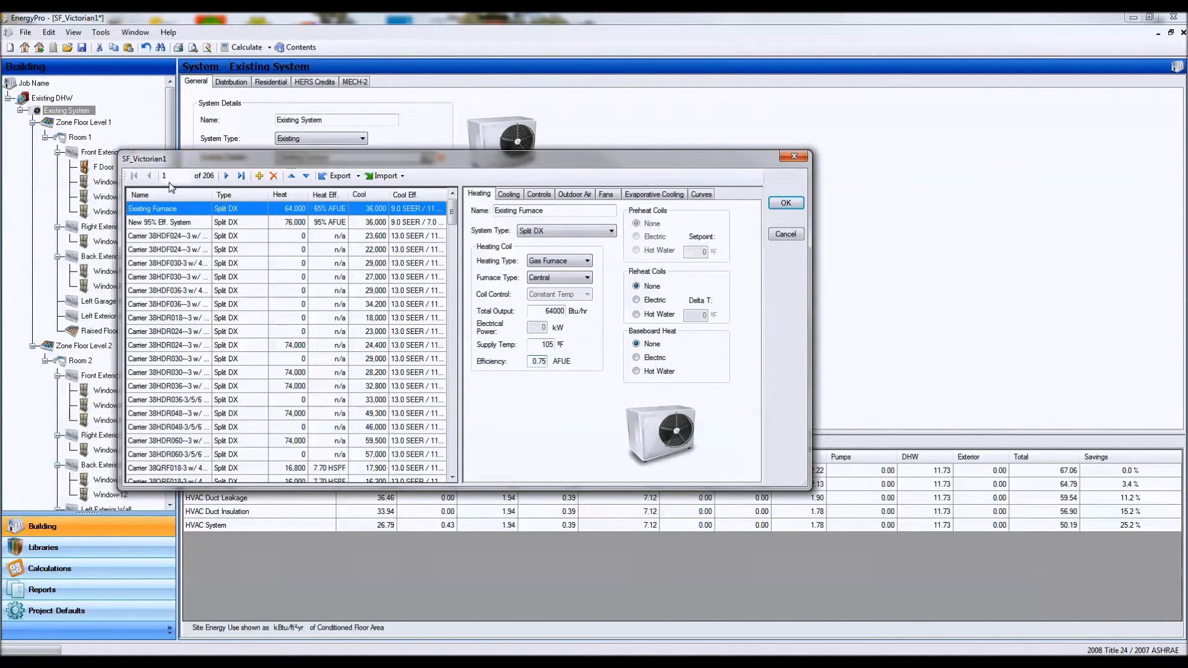
{"action": "mouse_move", "coordinate": [583, 236]}
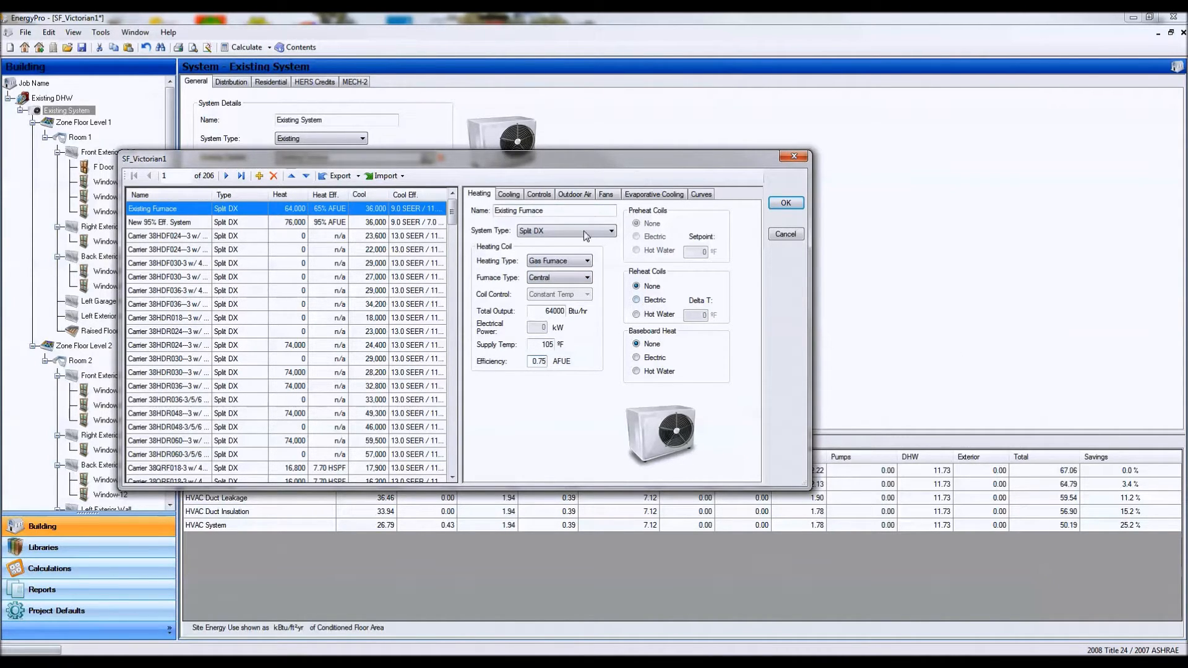
{"action": "left_click", "coordinate": [564, 230]}
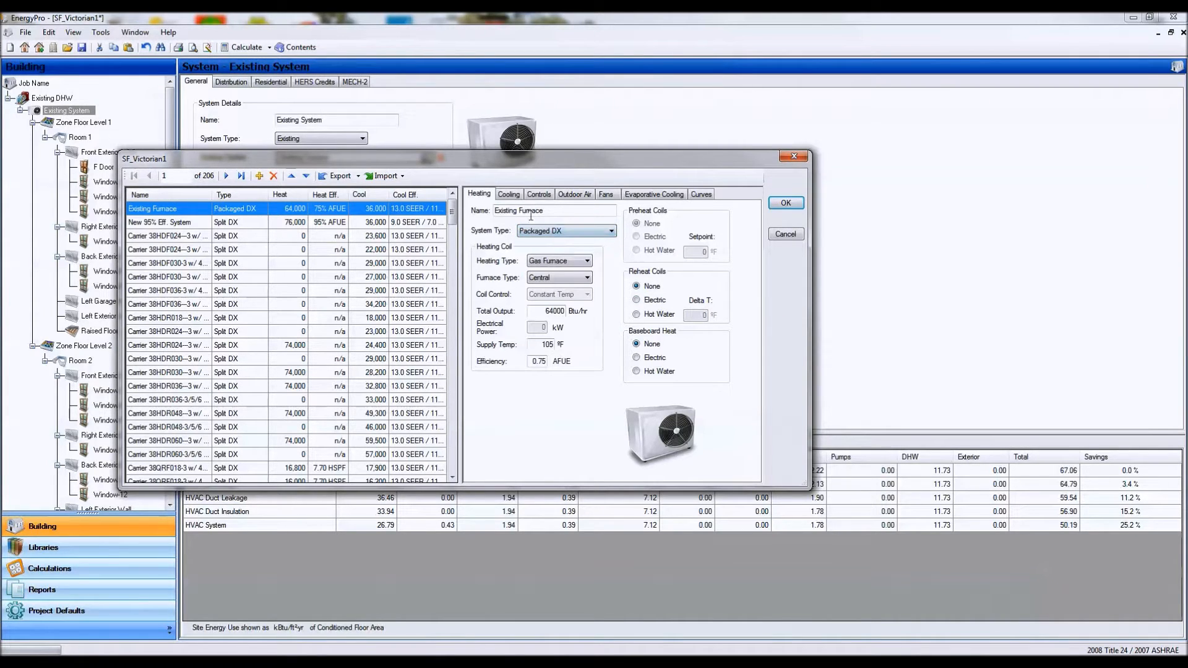
{"action": "left_click", "coordinate": [508, 194]}
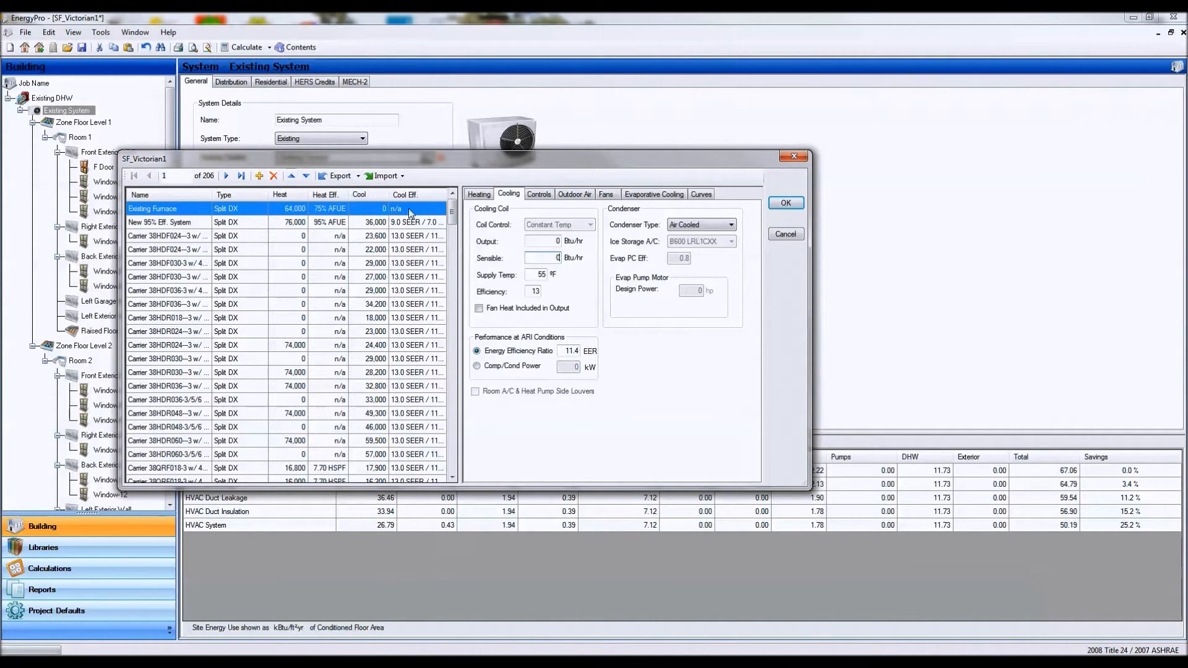
- Keep Split DX with electric resistance heating, so the 0.75 efficiency reads as HSPF
{"action": "left_click", "coordinate": [477, 194]}
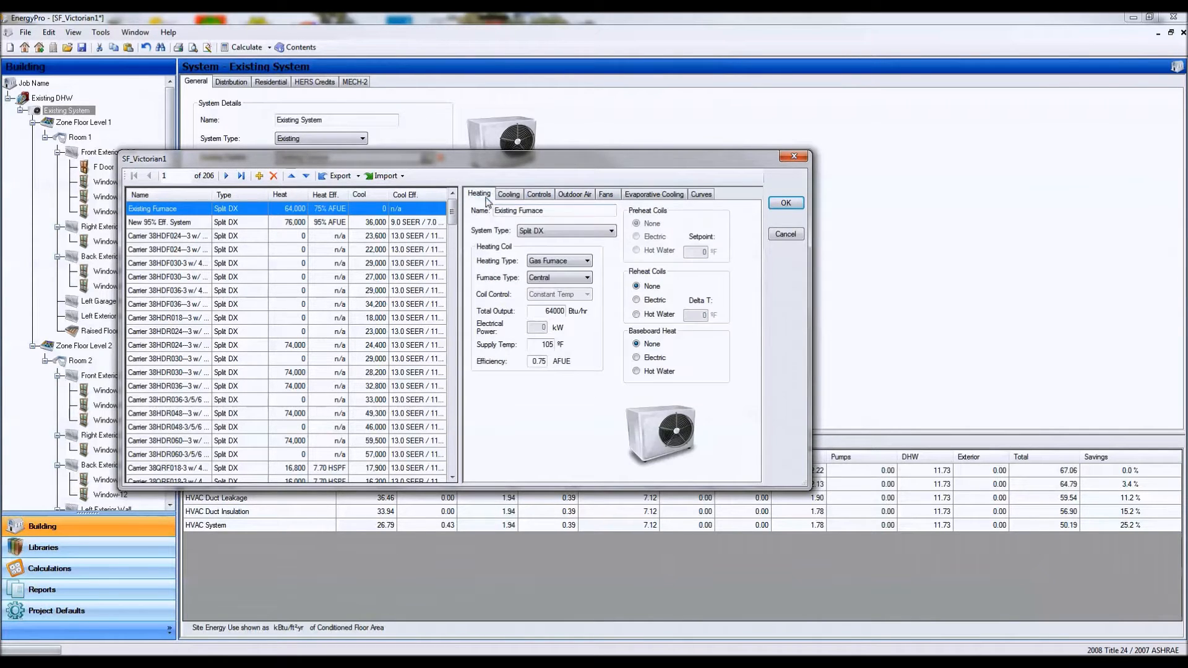
{"action": "mouse_move", "coordinate": [604, 256]}
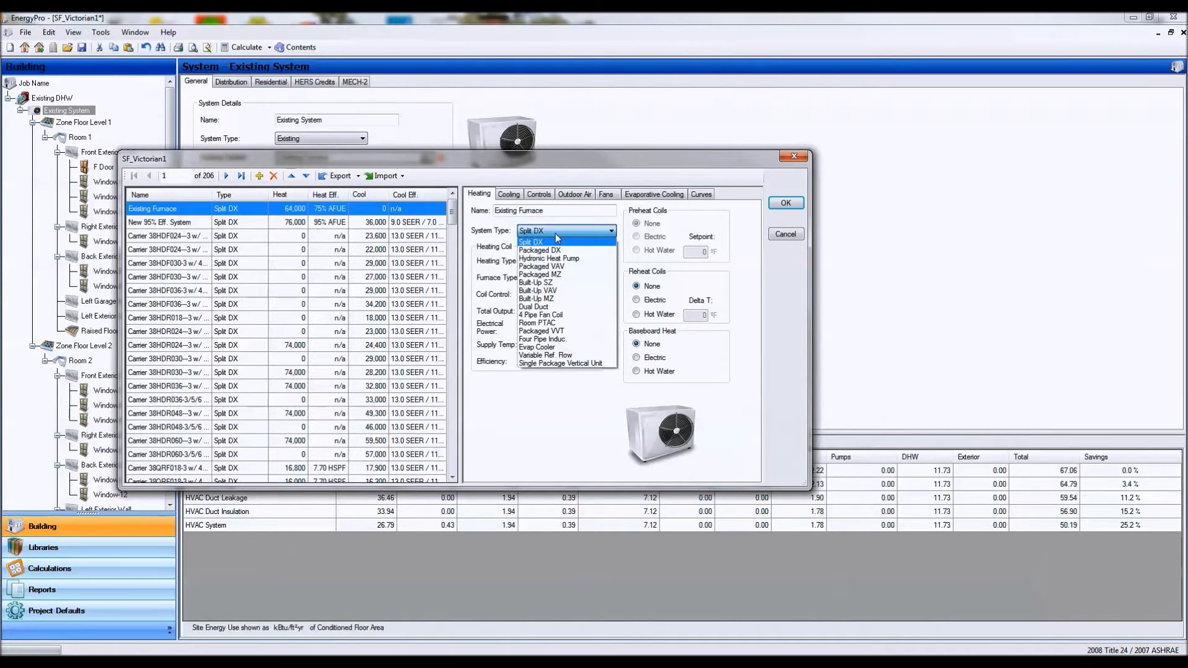
{"action": "left_click", "coordinate": [531, 241]}
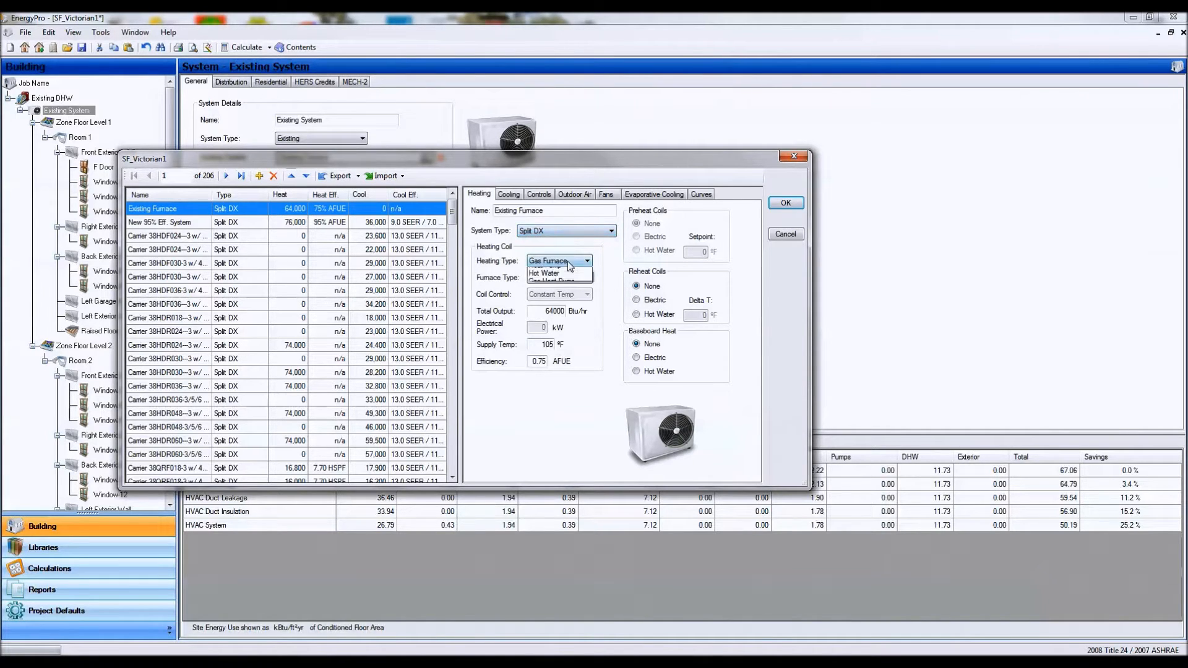
{"action": "left_click", "coordinate": [553, 284]}
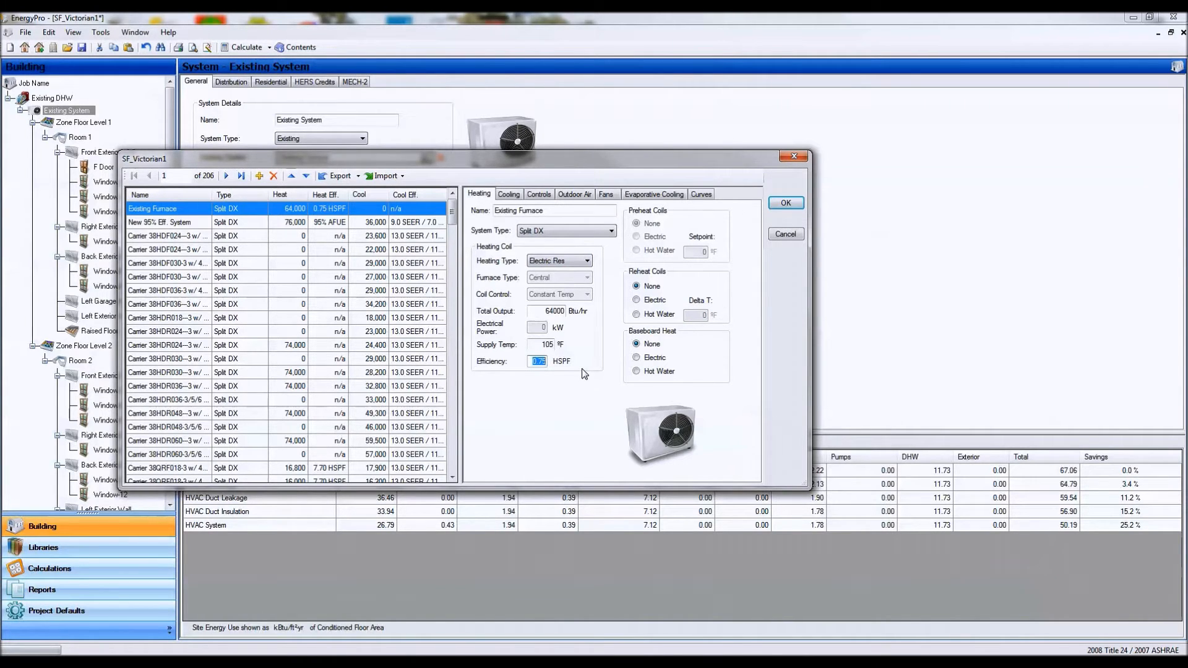
{"action": "mouse_move", "coordinate": [590, 369]}
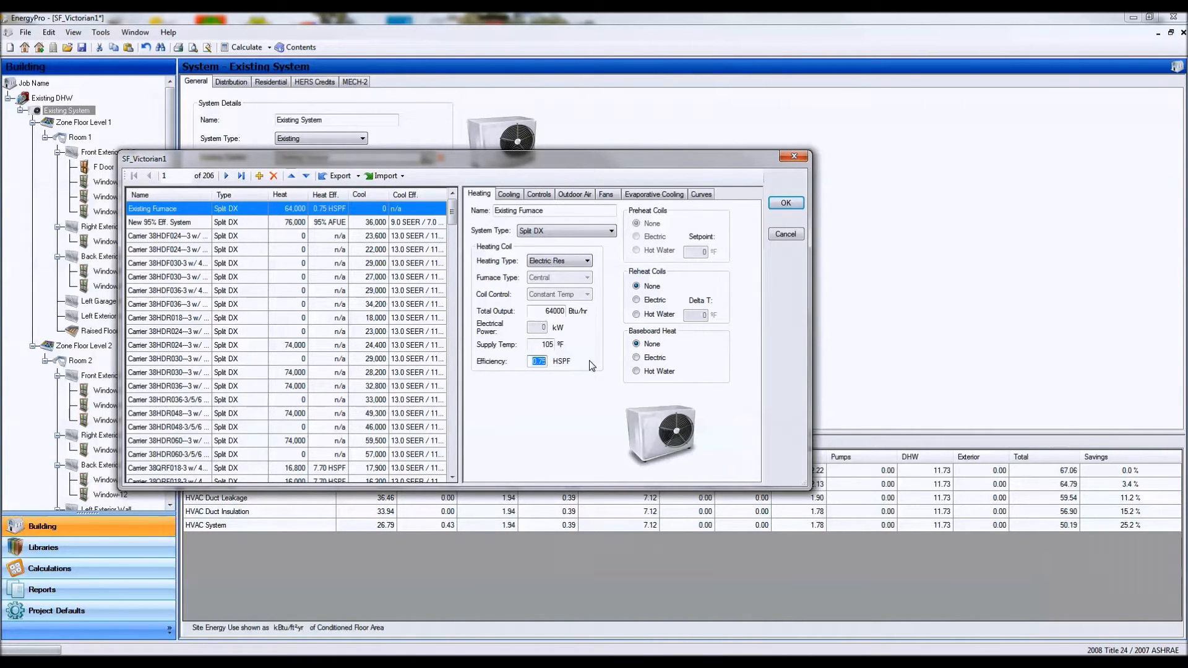
{"action": "mouse_move", "coordinate": [572, 329]}
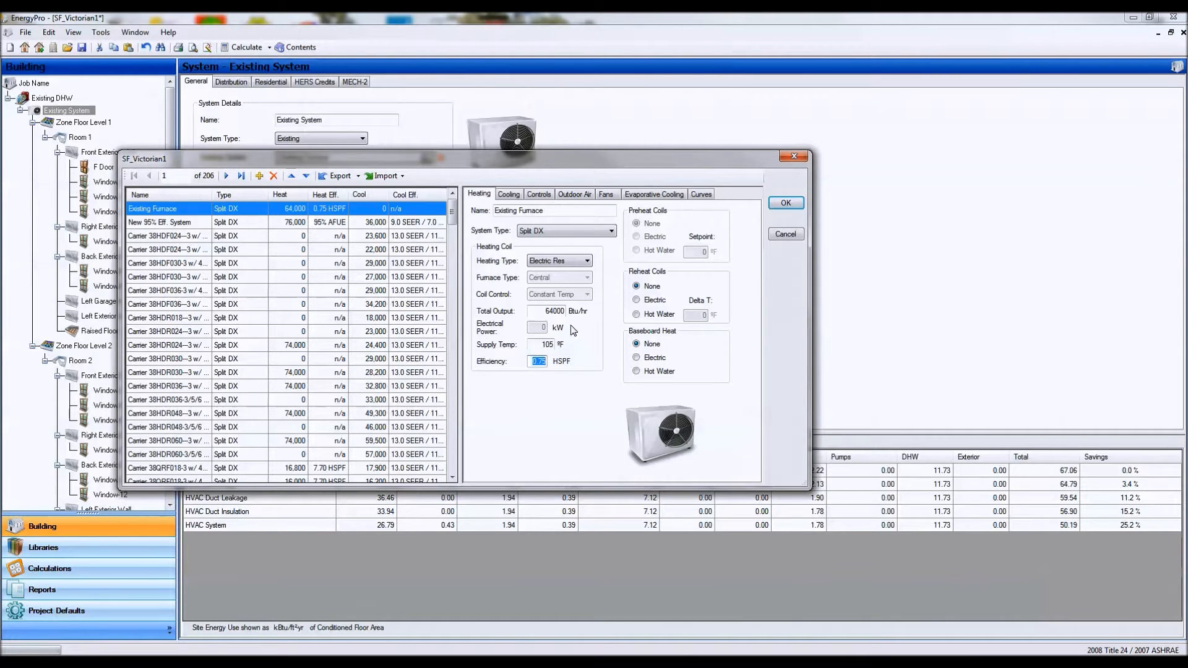
- Switch heating type to Heat Pump, check cooling, then to Gas Heat Pump rated in COP
{"action": "left_click", "coordinate": [586, 261]}
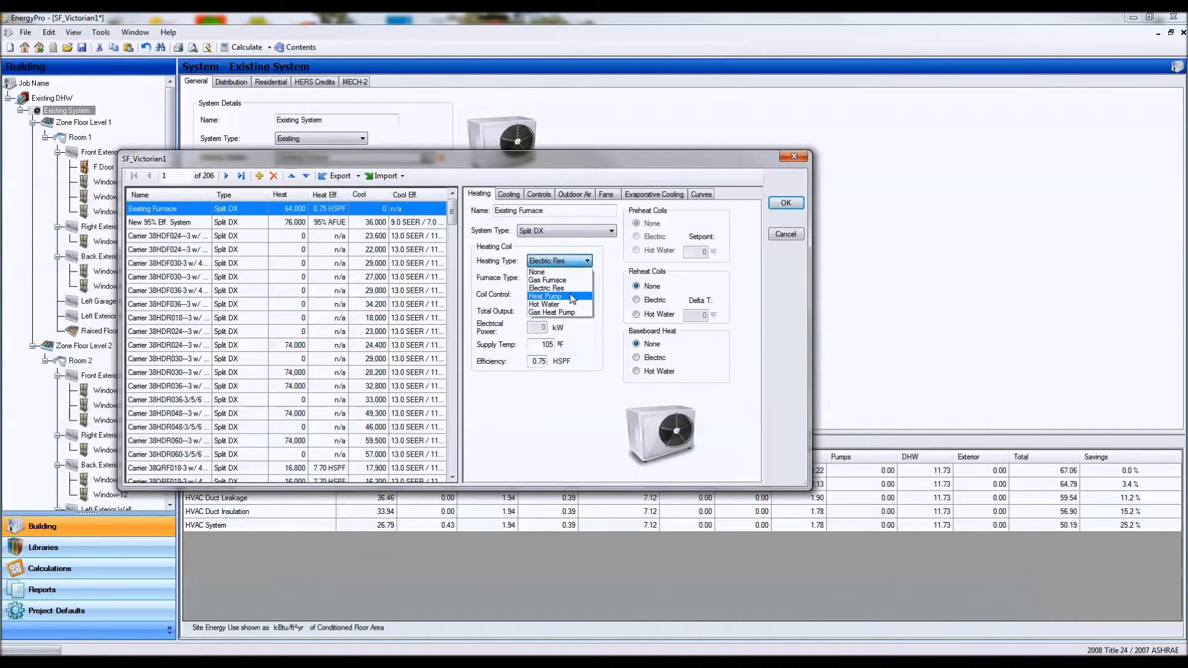
{"action": "left_click", "coordinate": [546, 296]}
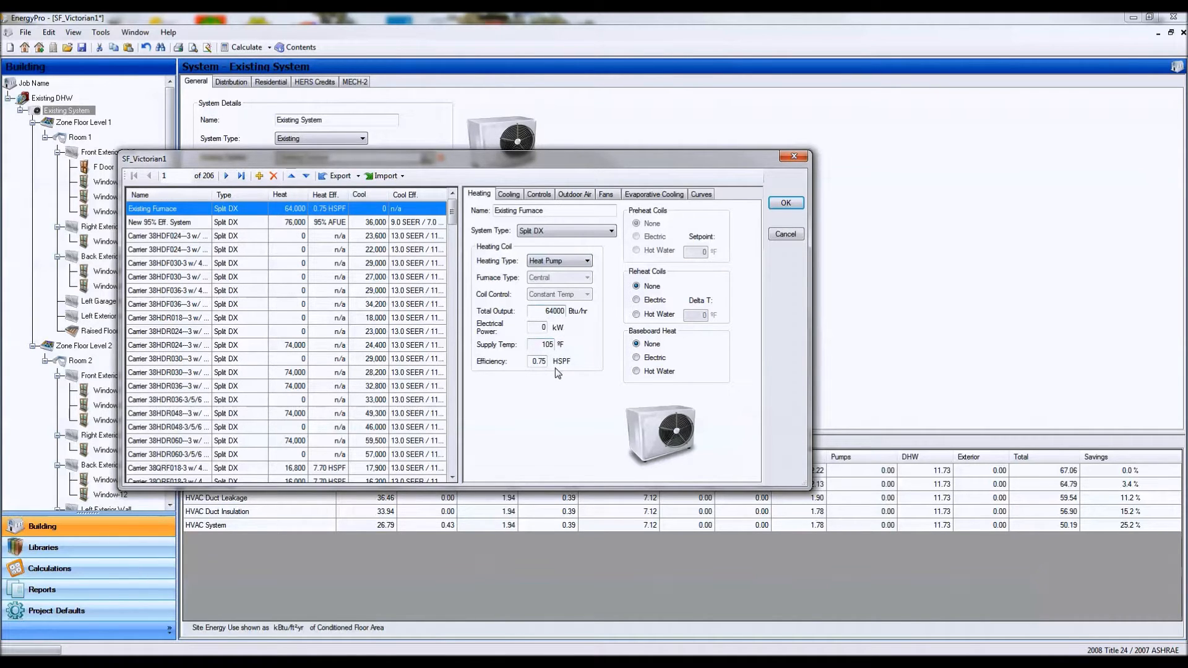
{"action": "left_click", "coordinate": [509, 194]}
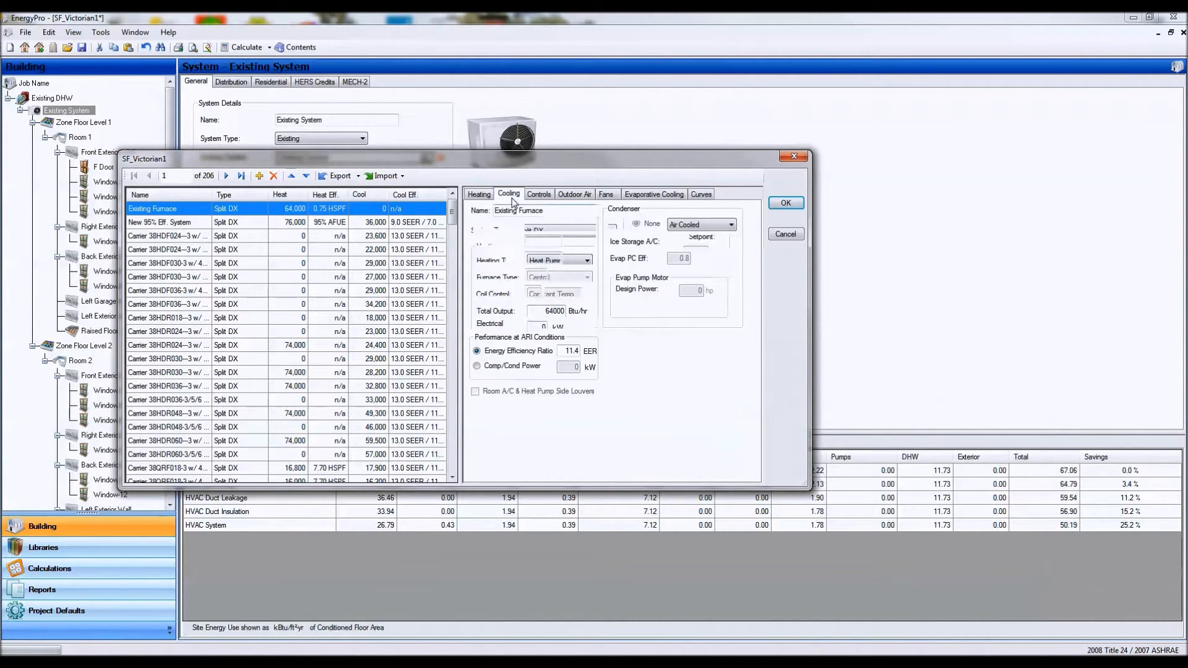
{"action": "left_click", "coordinate": [509, 194]}
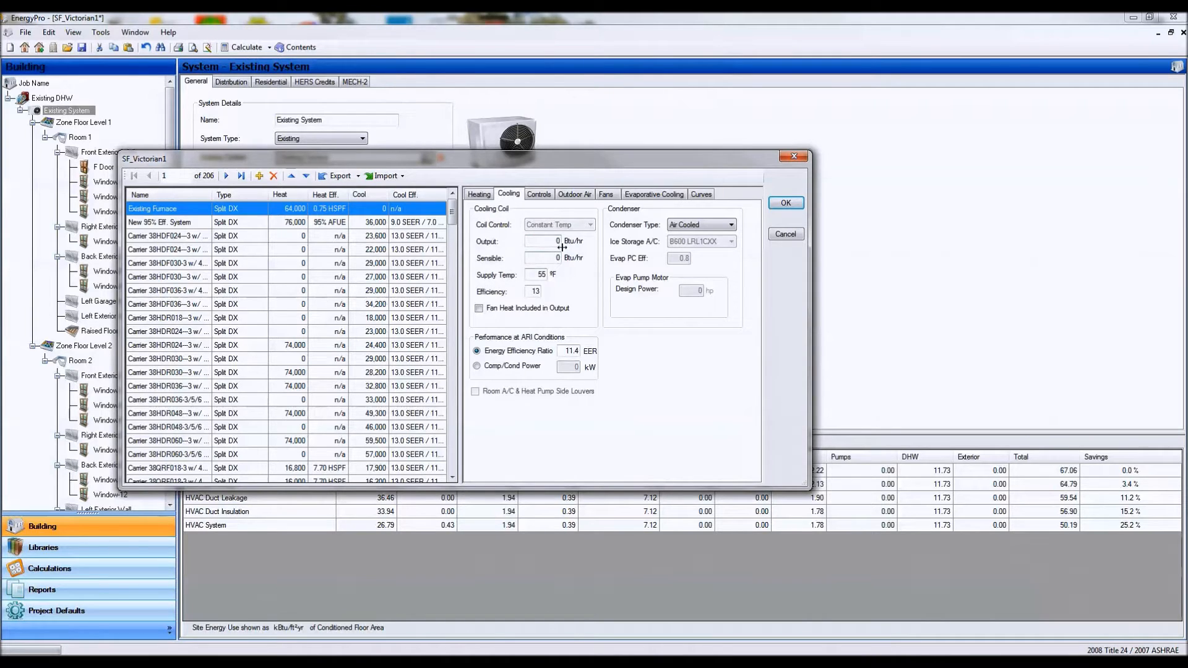
{"action": "left_click", "coordinate": [477, 195]}
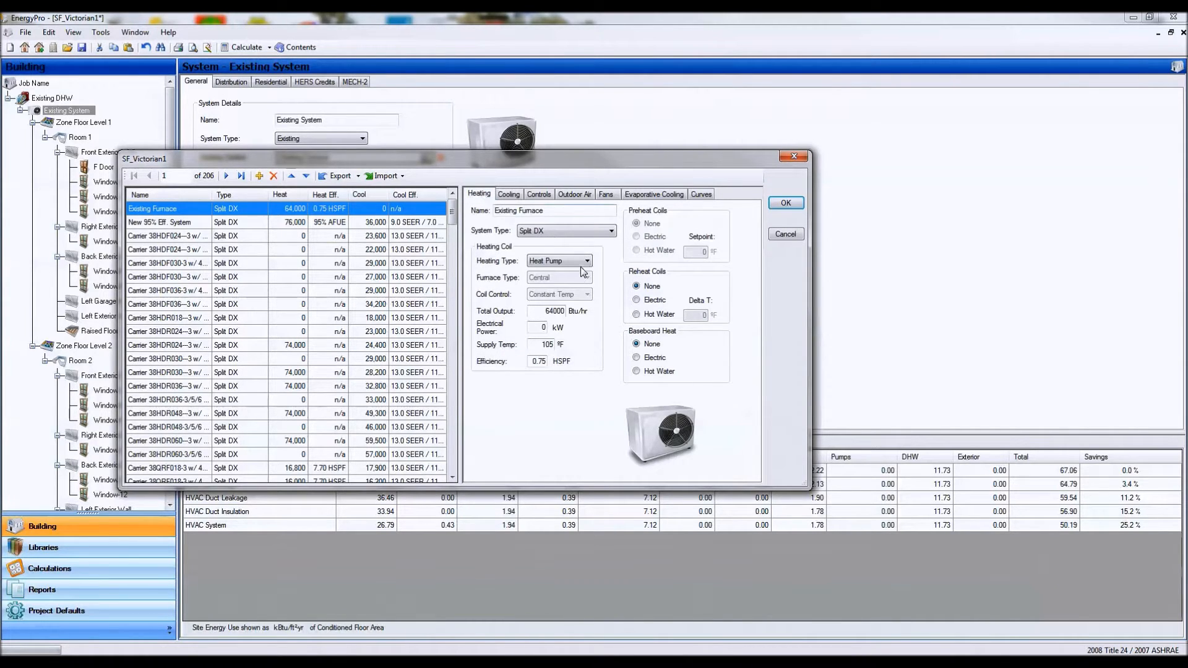
{"action": "left_click", "coordinate": [586, 261]}
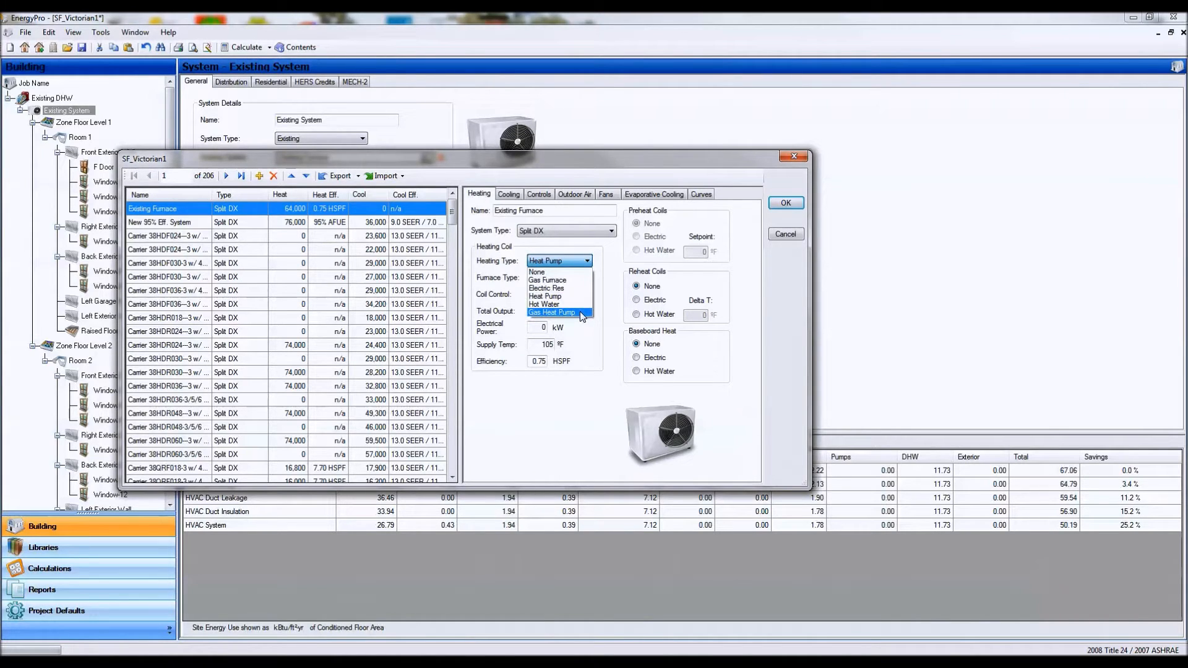
{"action": "left_click", "coordinate": [553, 312]}
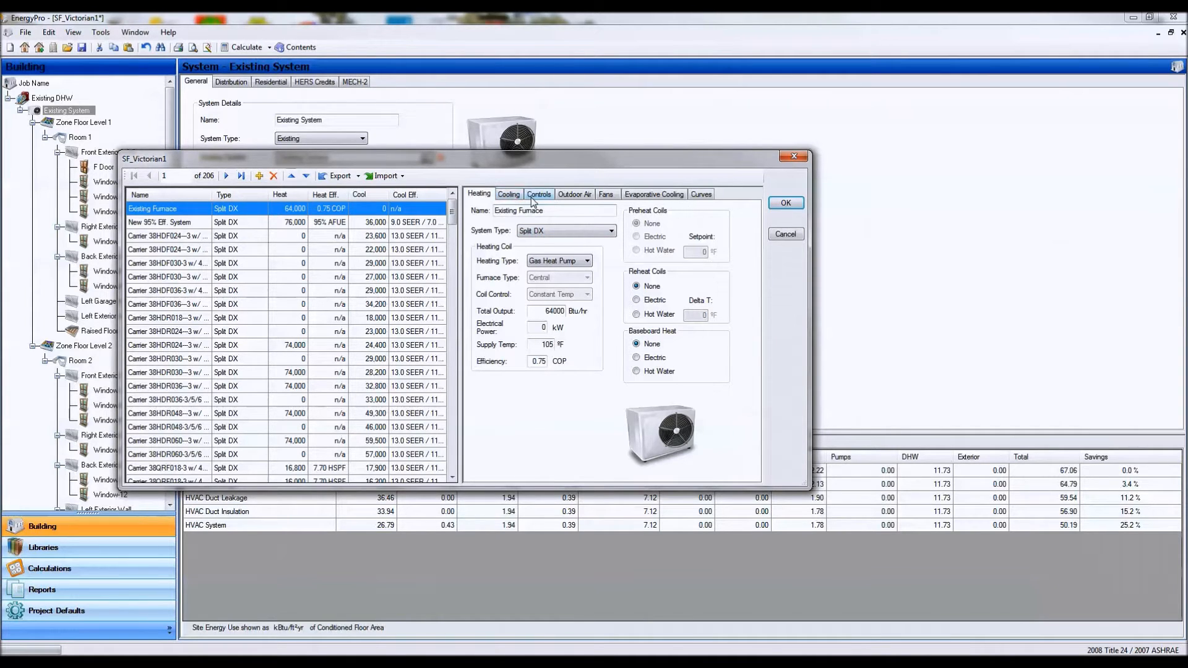
- Choose Hot Water as the heating type and close the library back to the Existing System
{"action": "left_click", "coordinate": [586, 261]}
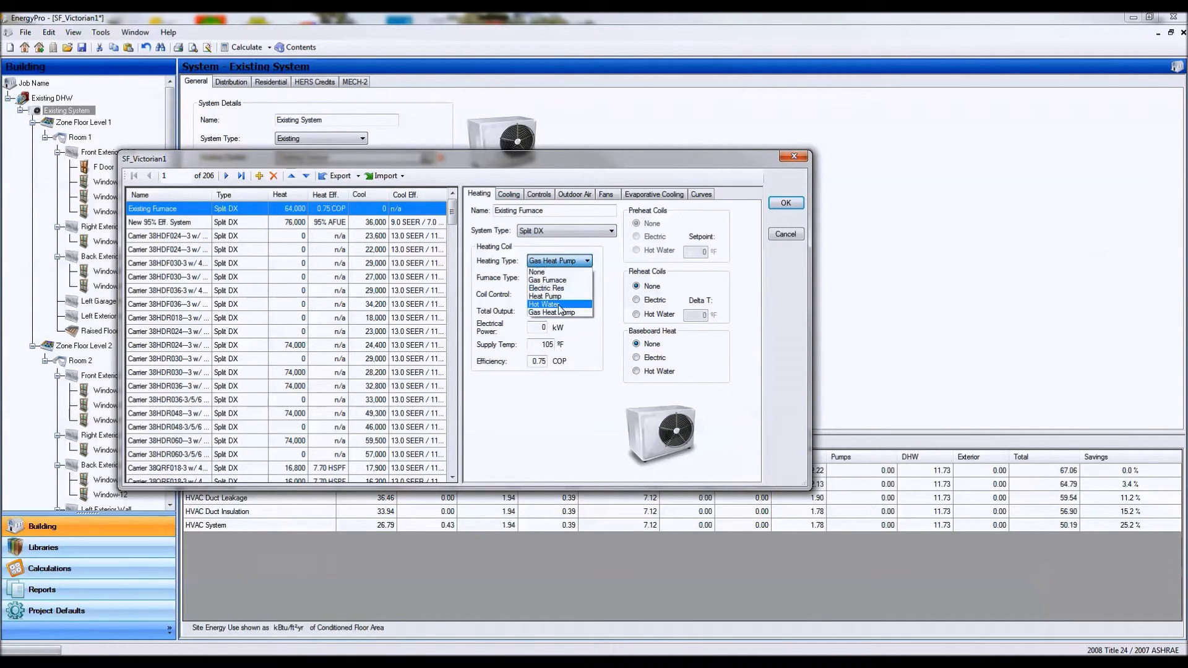
{"action": "left_click", "coordinate": [545, 304]}
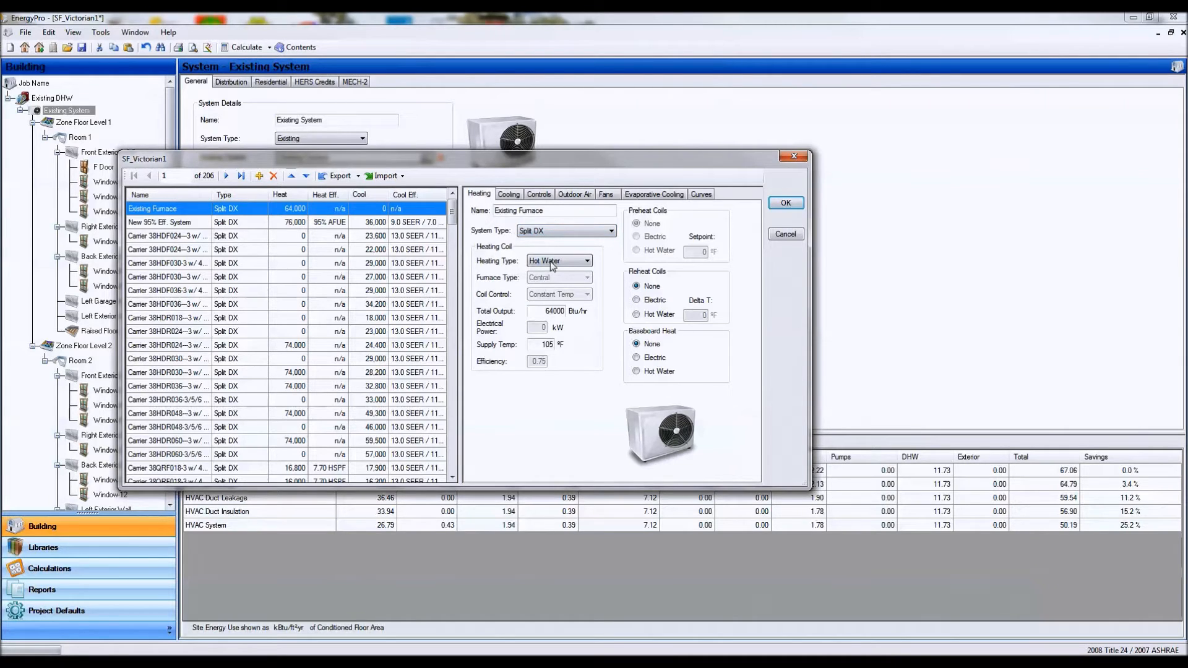
{"action": "left_click", "coordinate": [784, 202]}
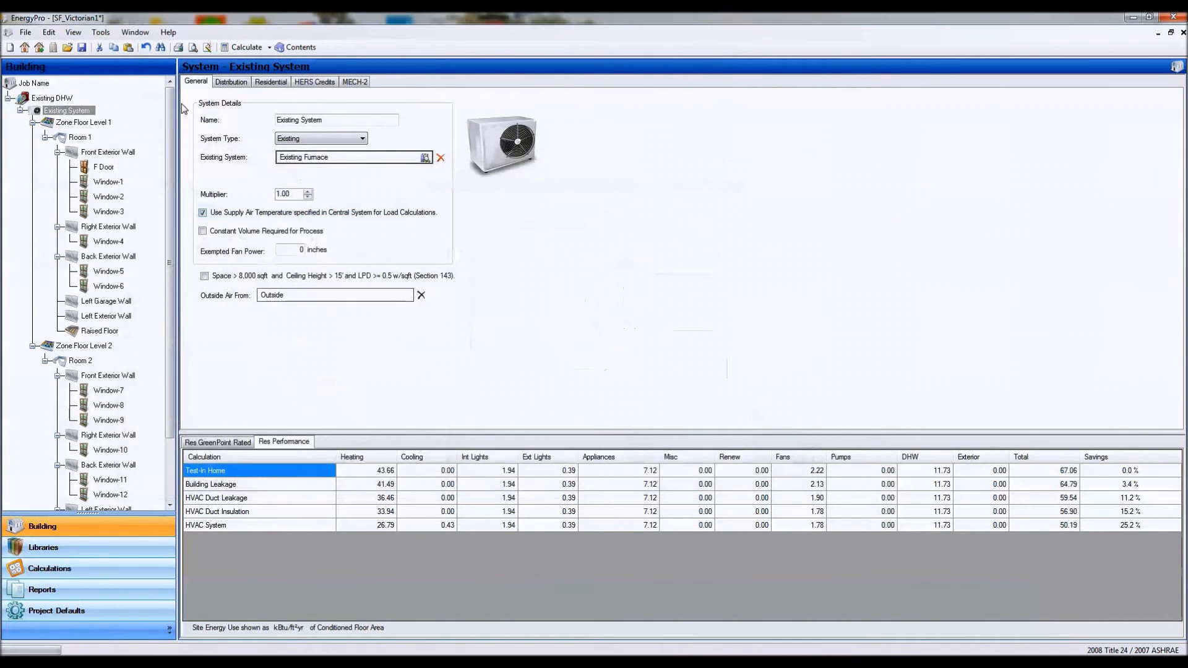
- On the Residential tab, set Hydronic Space Heating to DHW Boiler Provides Heat
{"action": "left_click", "coordinate": [270, 81]}
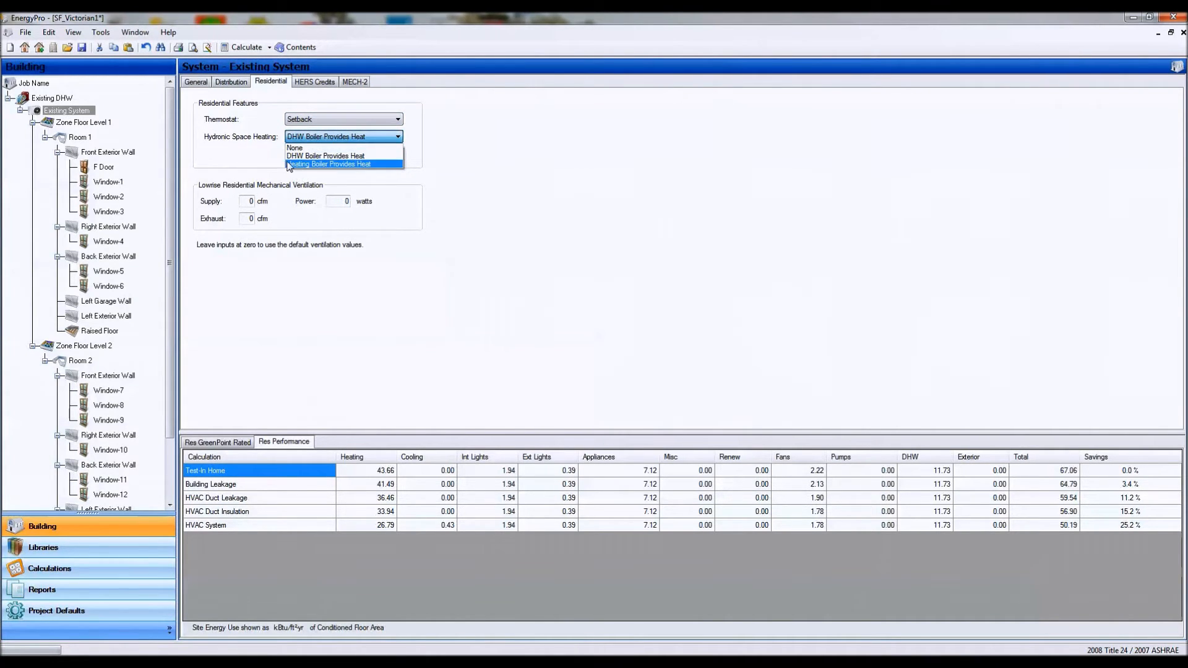
{"action": "mouse_move", "coordinate": [325, 156]}
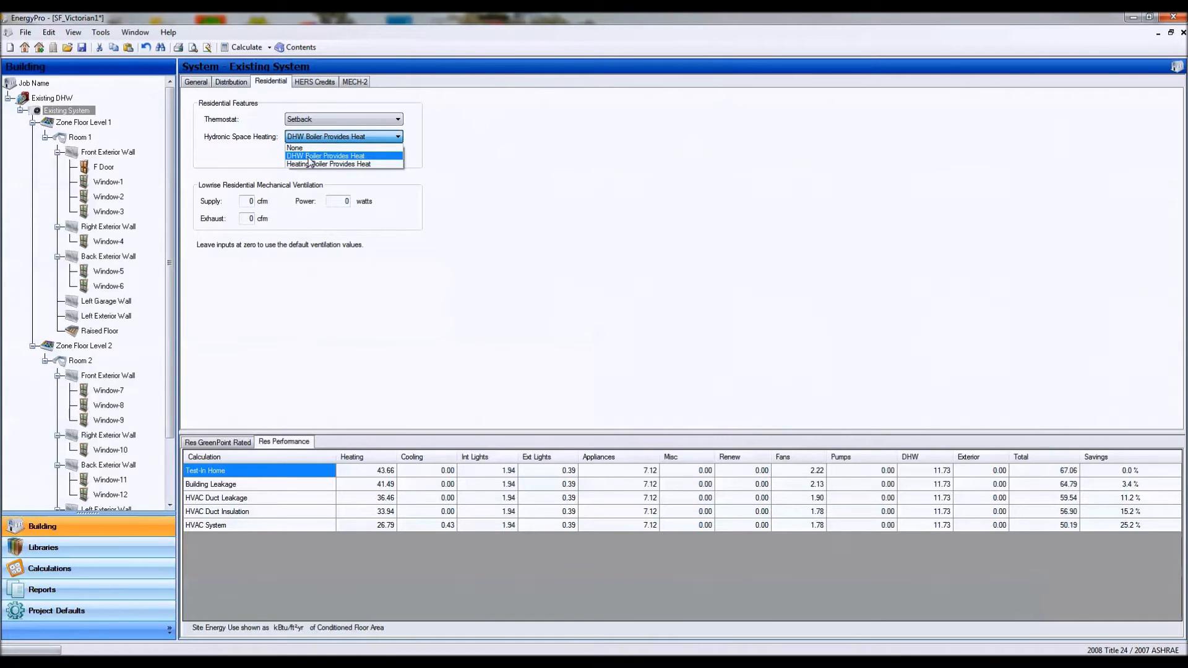
{"action": "mouse_move", "coordinate": [328, 165]}
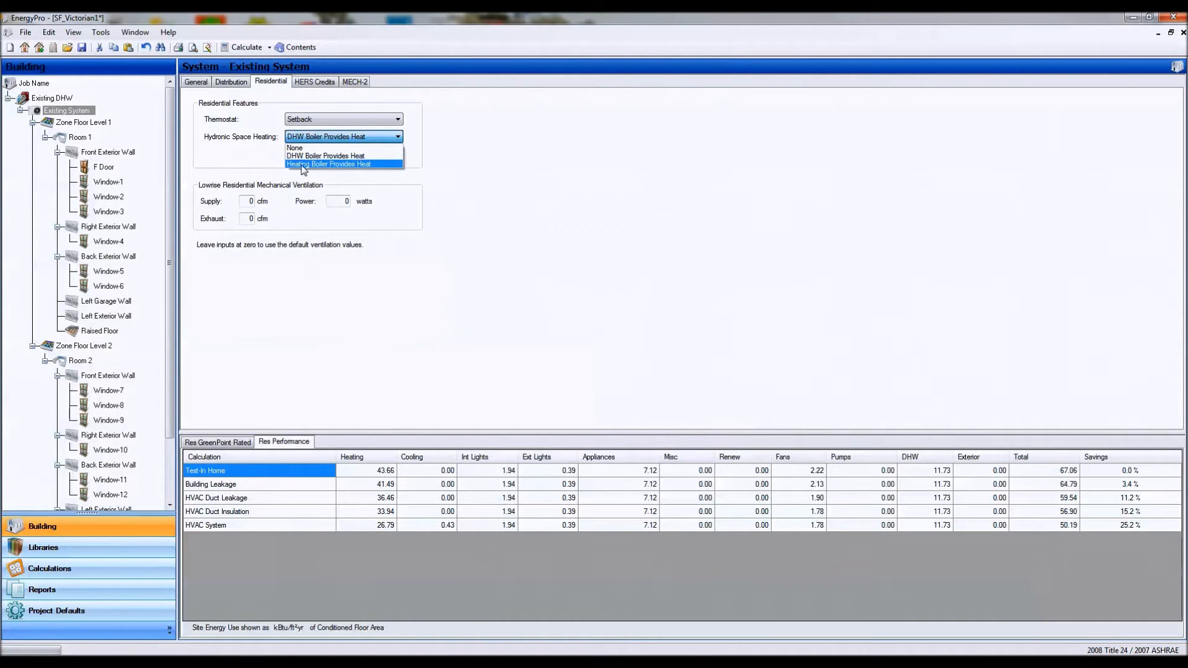
{"action": "mouse_move", "coordinate": [326, 156]}
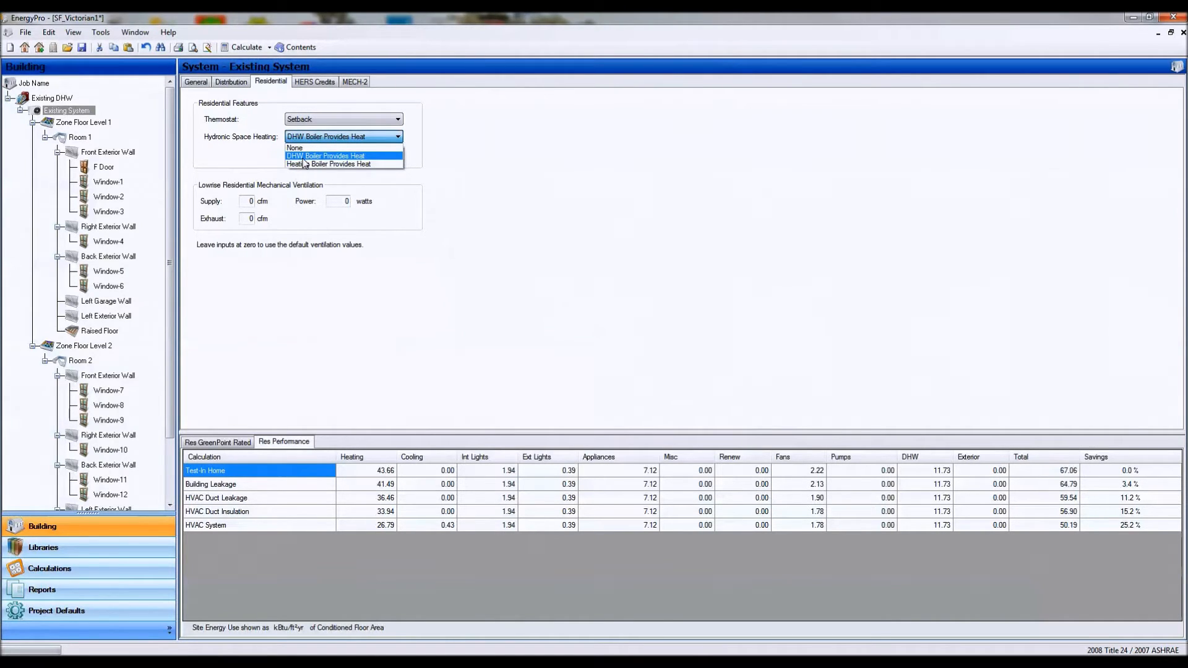
{"action": "left_click", "coordinate": [343, 156]}
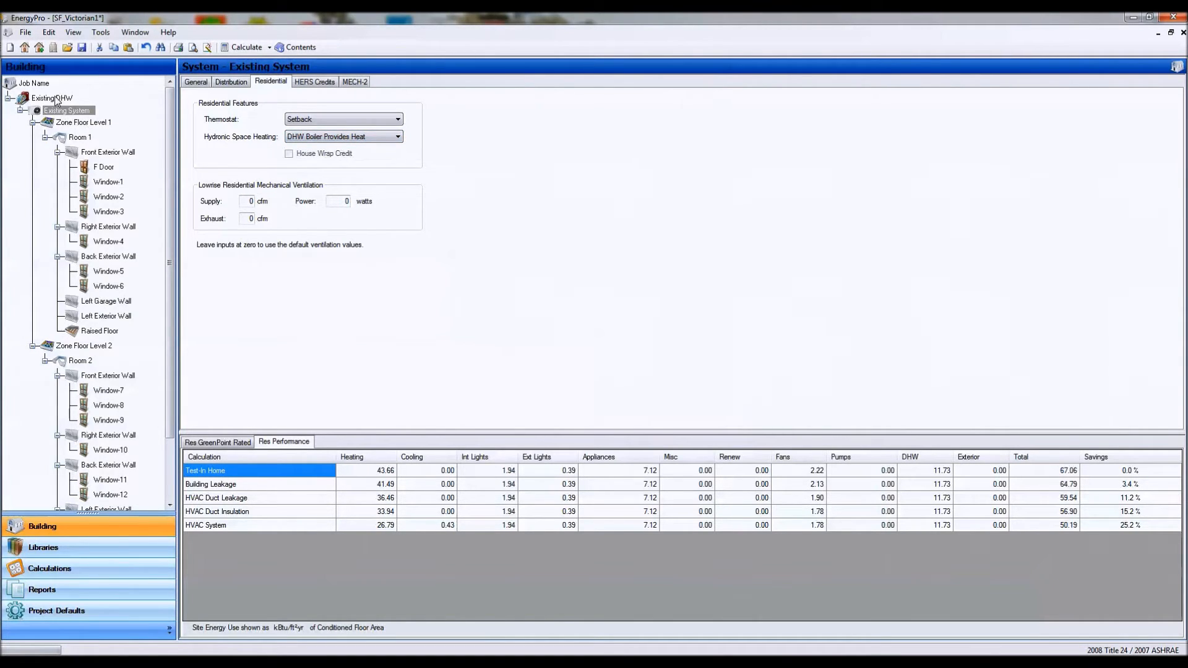
- In Existing DHW's boiler library, edit the Standard Gas heater's 75-gallon volume and input, then confirm
{"action": "left_click", "coordinate": [52, 98]}
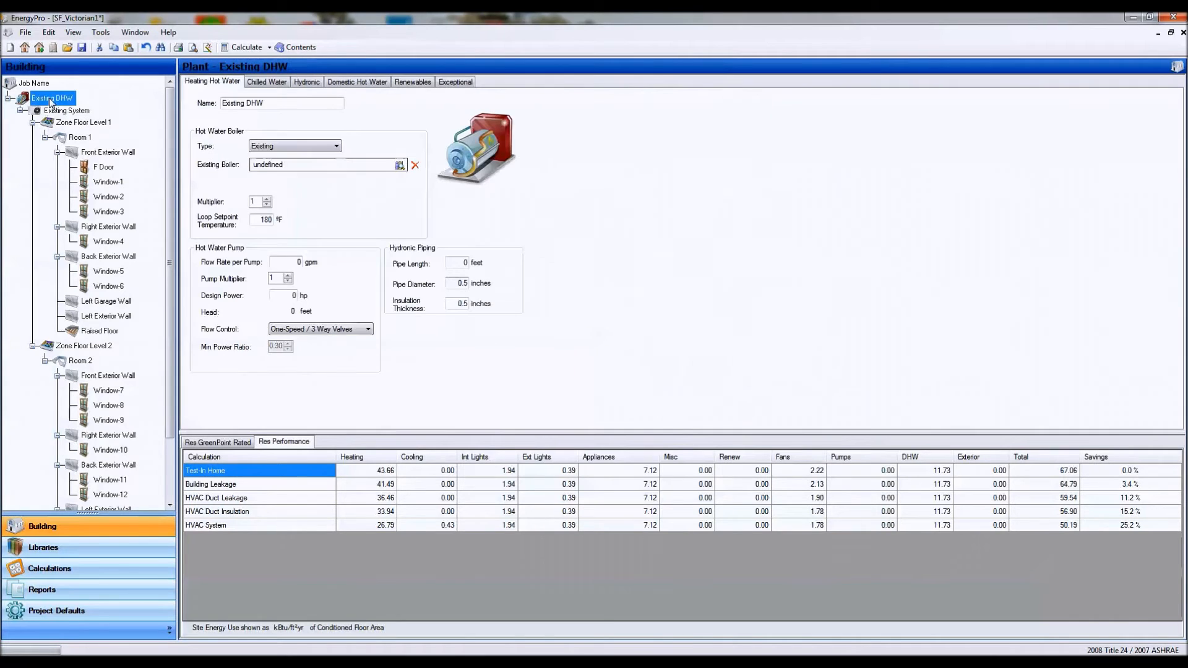
{"action": "left_click", "coordinate": [357, 82]}
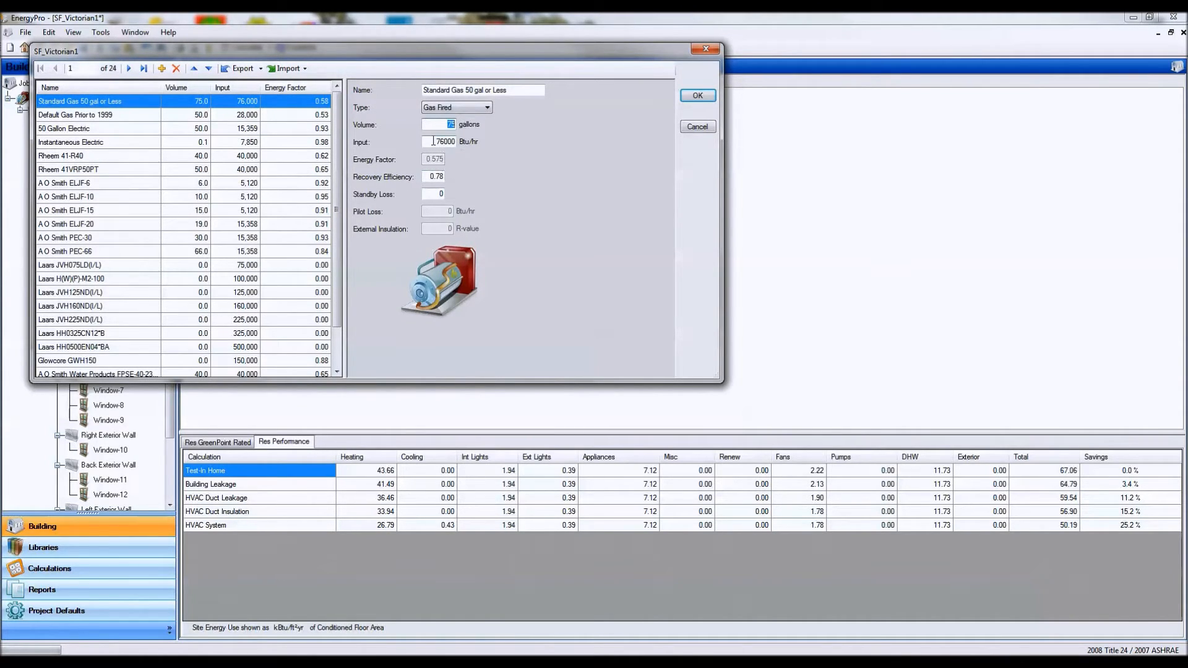
{"action": "left_click", "coordinate": [446, 141]}
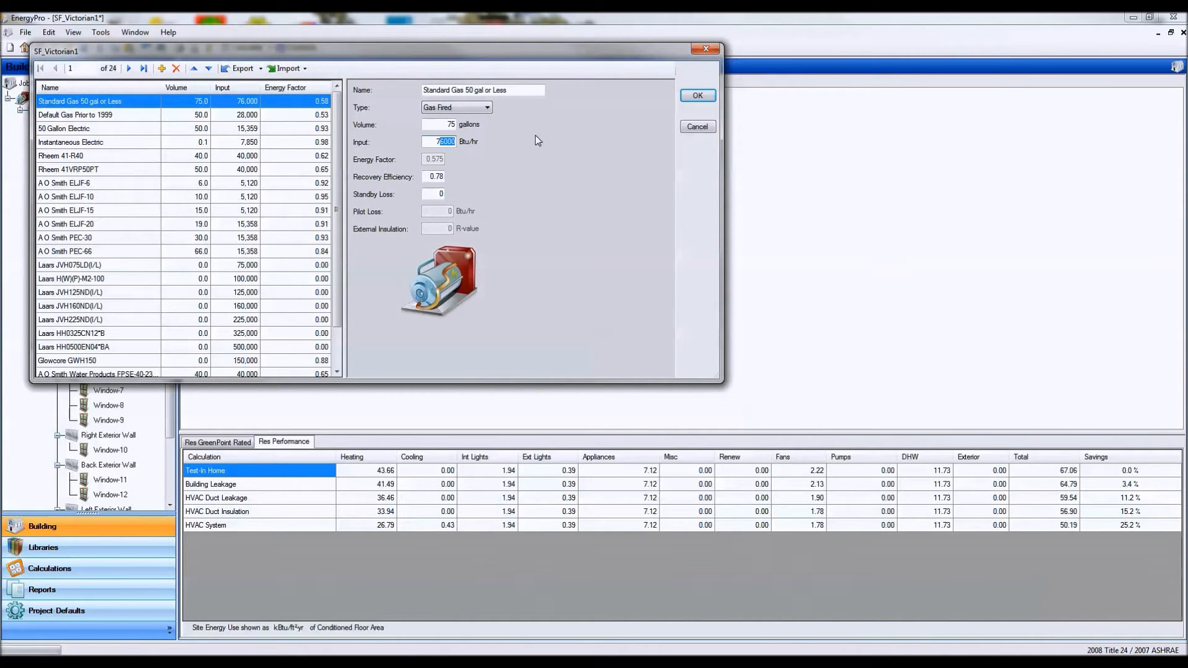
{"action": "left_click", "coordinate": [695, 96]}
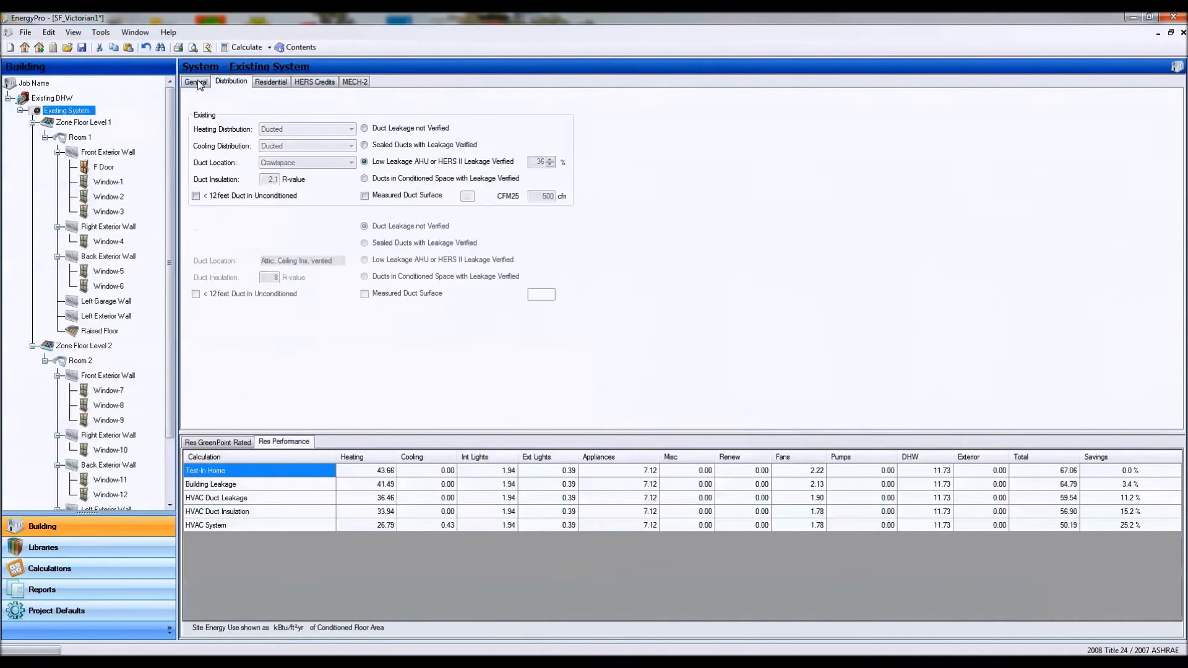
- Make Existing Furnace a gas furnace at 0.78 AFUE with hot-water baseboard heat and confirm
{"action": "left_click", "coordinate": [195, 82]}
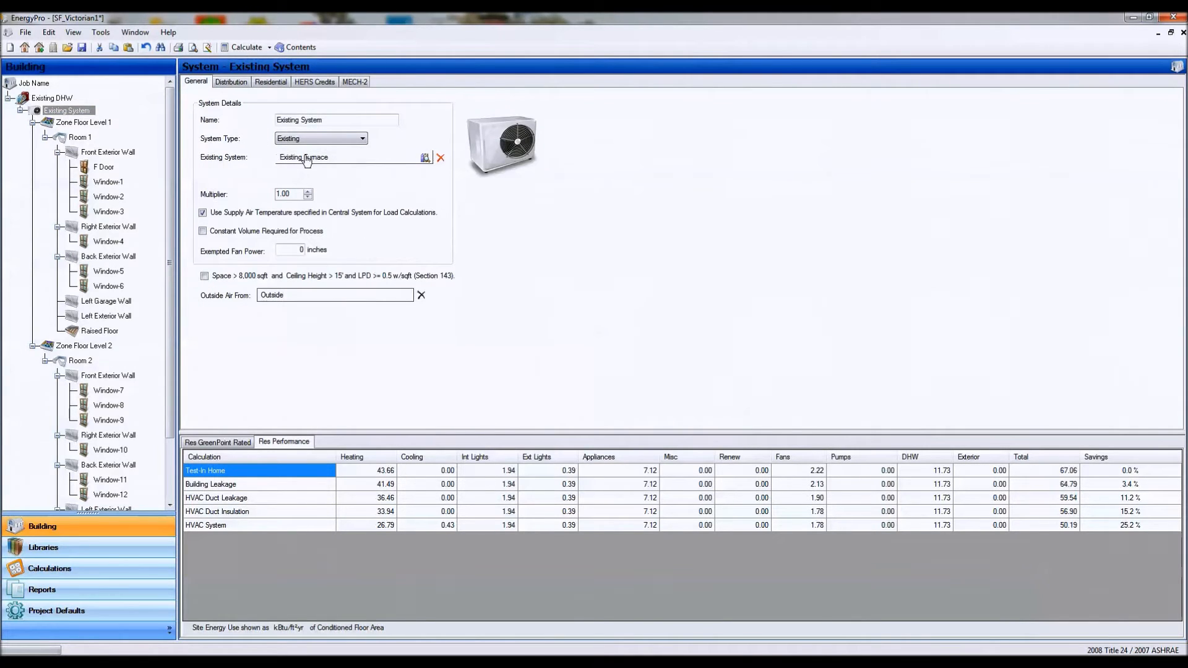
{"action": "left_click", "coordinate": [270, 82]}
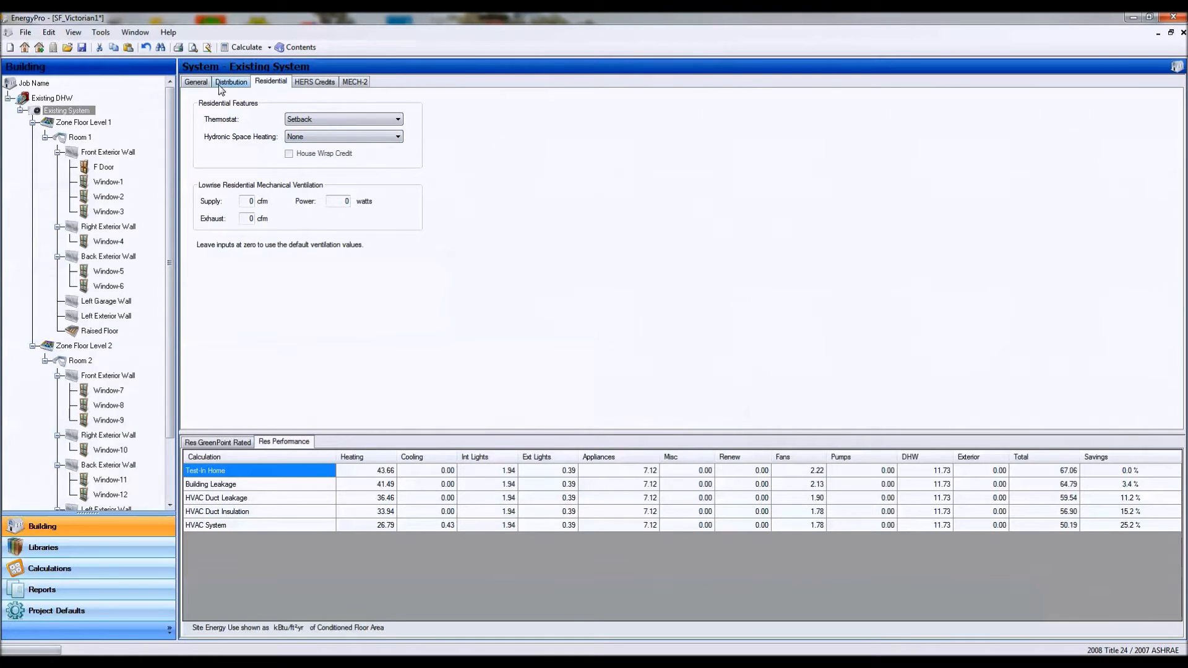
{"action": "left_click", "coordinate": [195, 82]}
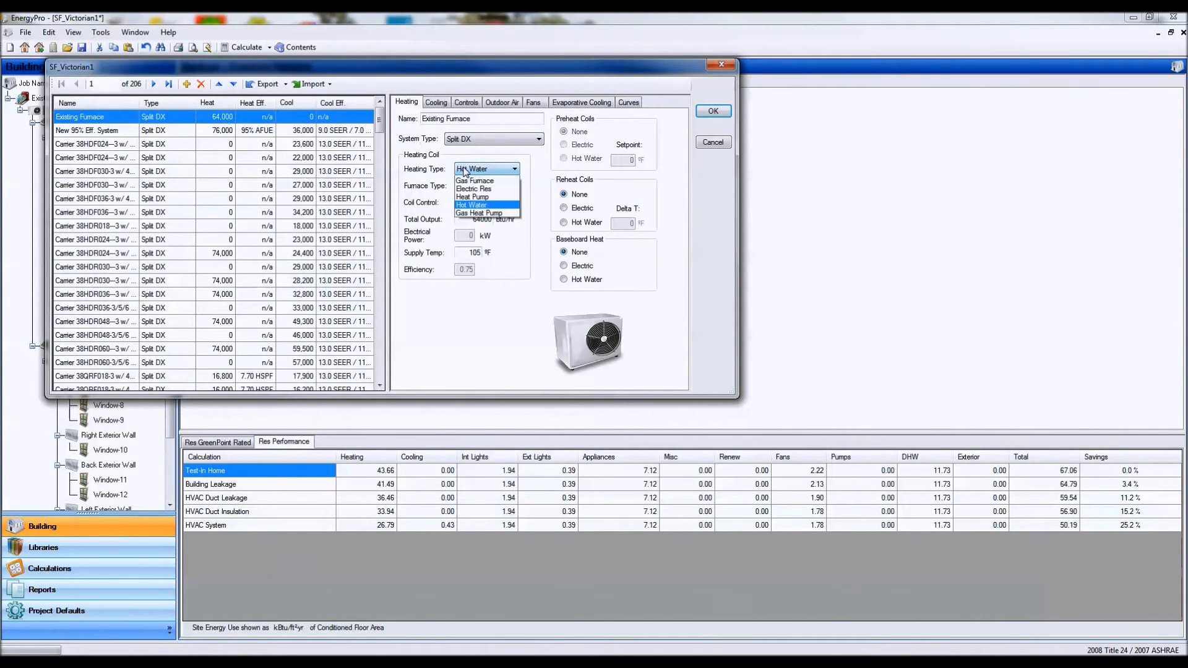
{"action": "left_click", "coordinate": [475, 181]}
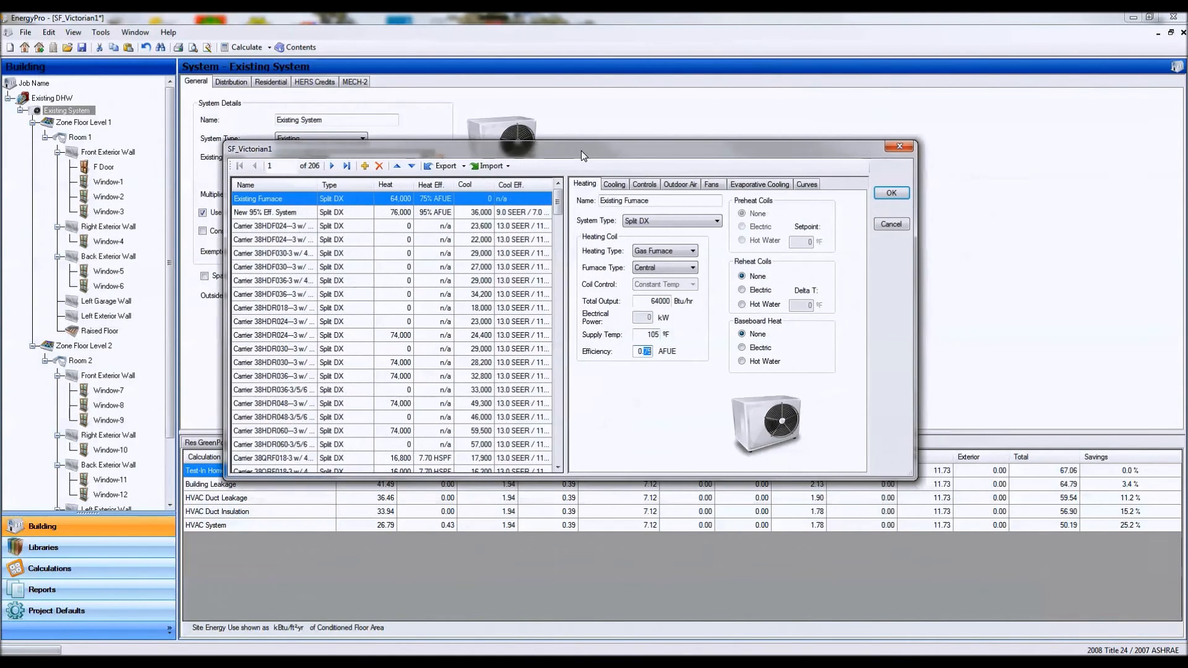
{"action": "mouse_move", "coordinate": [460, 160]}
{"action": "type", "text": "0.78"}
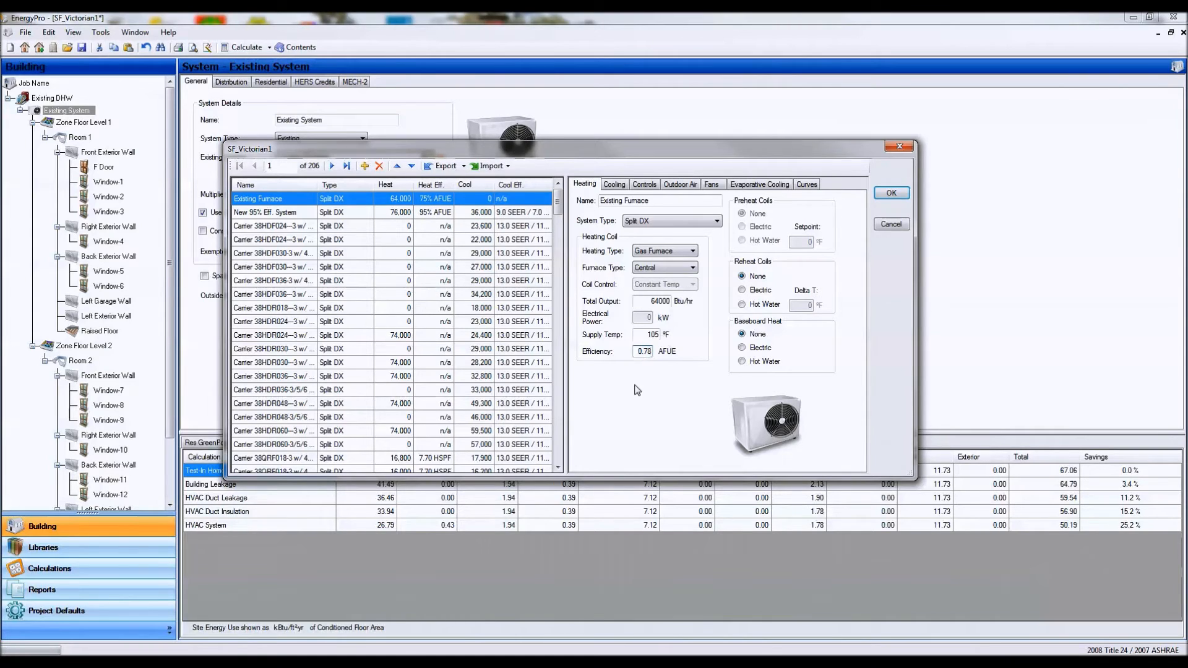
{"action": "mouse_move", "coordinate": [815, 346]}
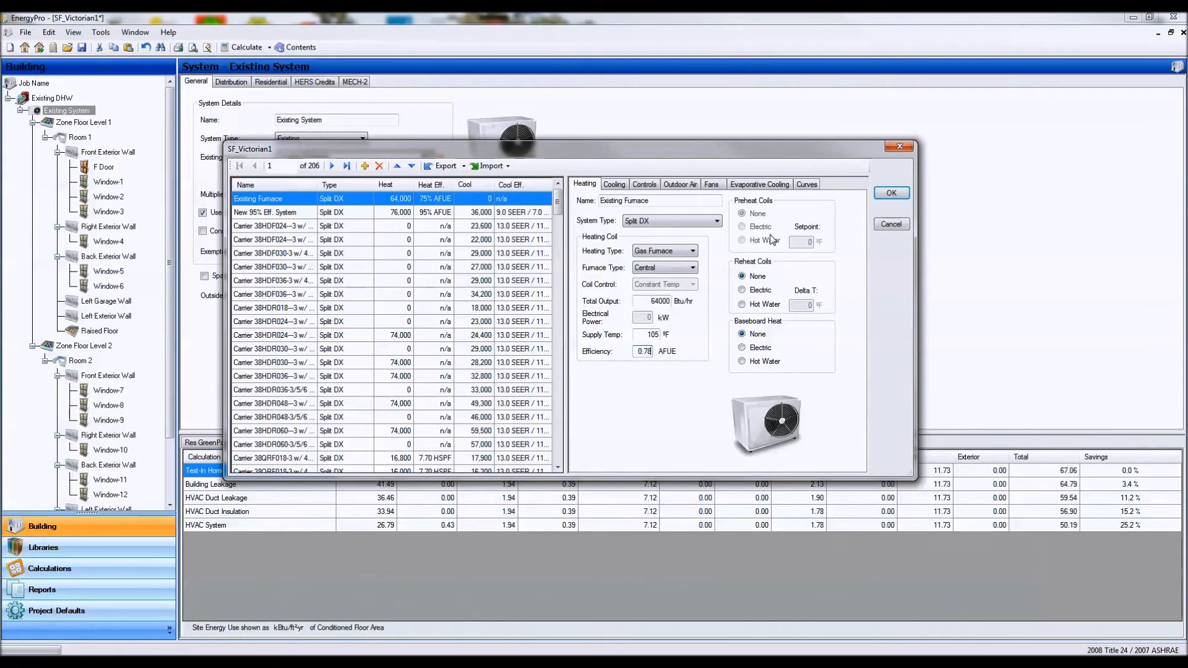
{"action": "mouse_move", "coordinate": [771, 237]}
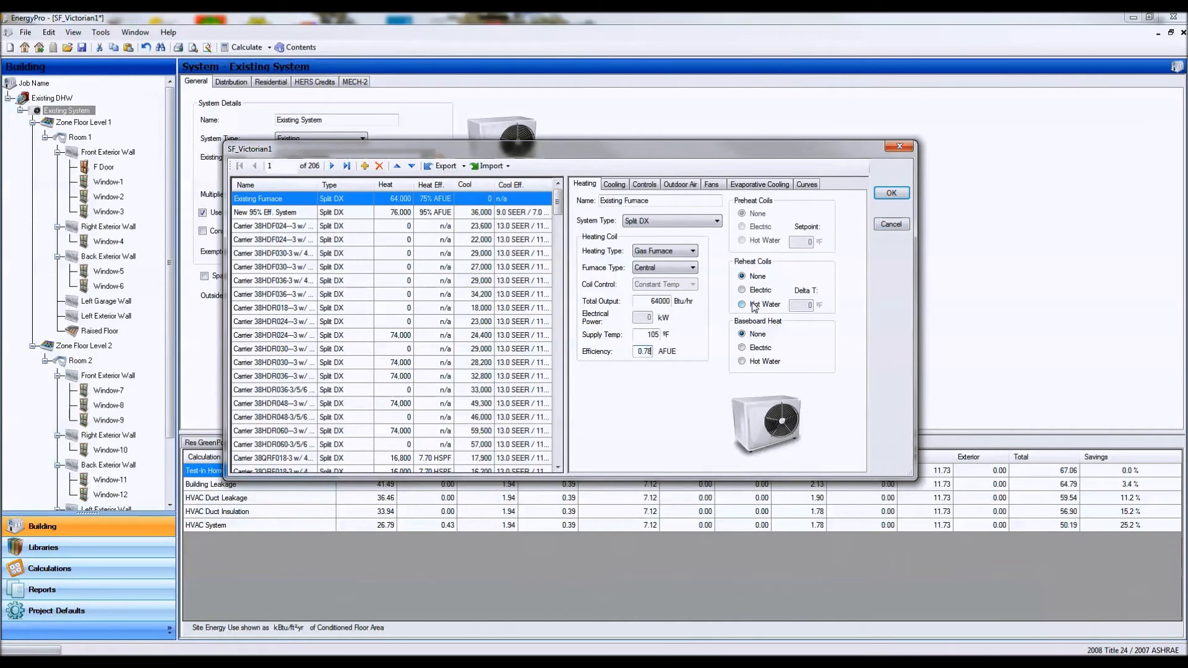
{"action": "left_click", "coordinate": [741, 362]}
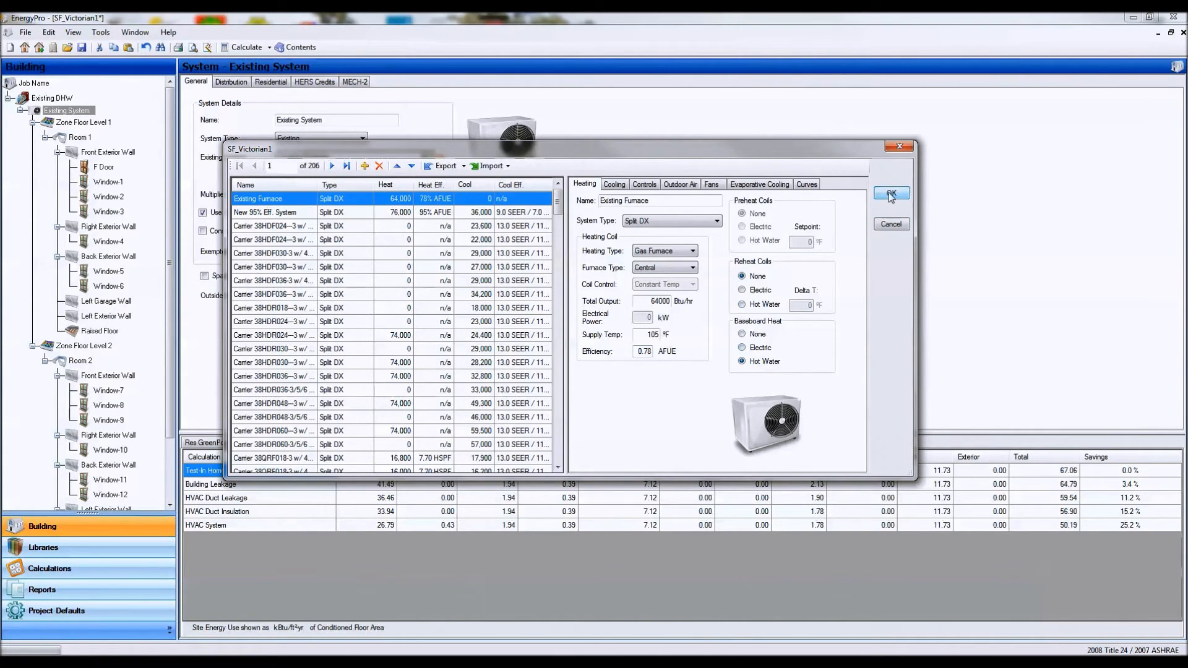
{"action": "left_click", "coordinate": [891, 194]}
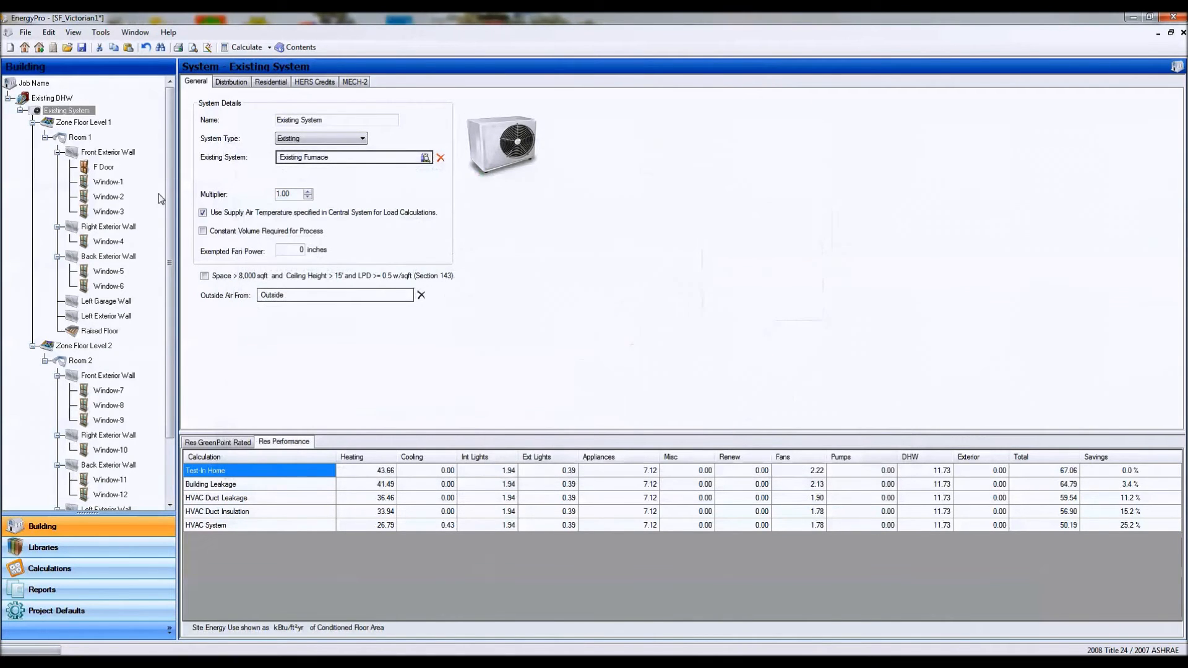
{"action": "mouse_move", "coordinate": [116, 125]}
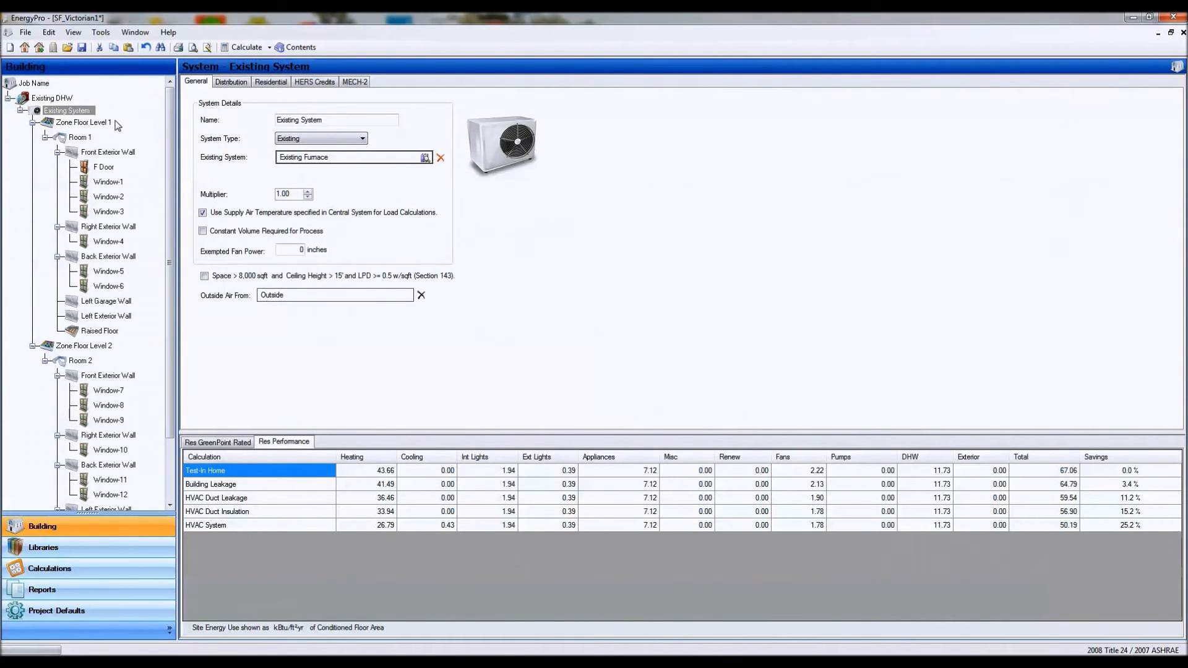
{"action": "mouse_move", "coordinate": [264, 204]}
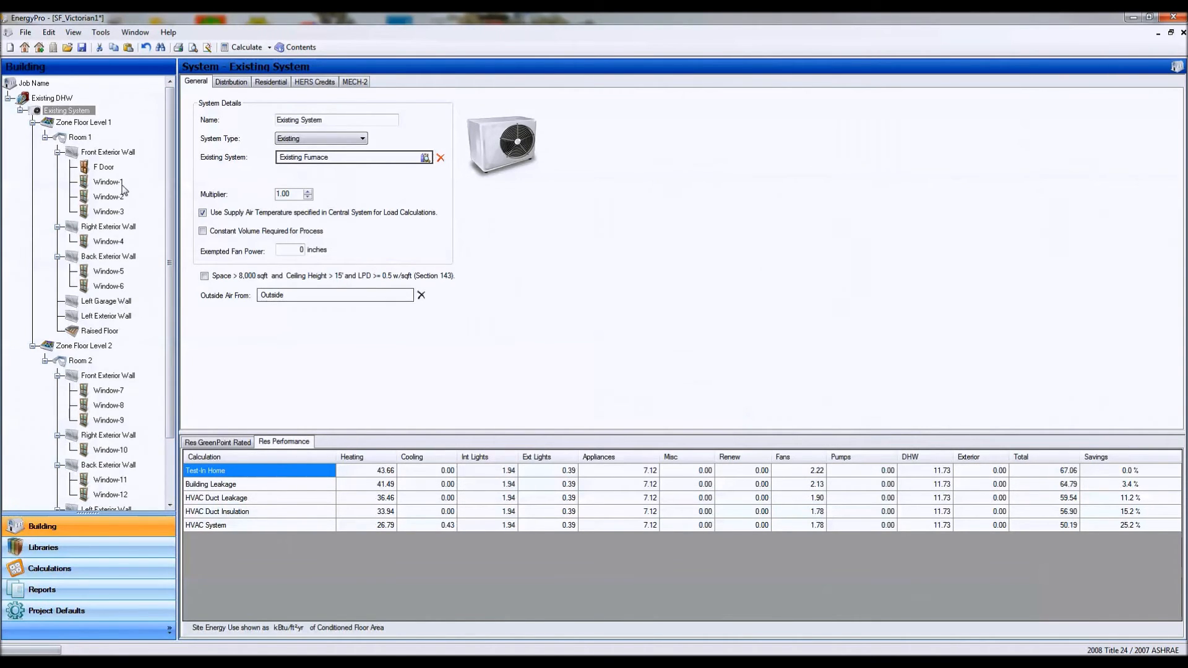
- Review Window-9, Zone Floor Level 1 and Front Exterior Wall, then raise the Existing System multiplier to 4
{"action": "left_click", "coordinate": [109, 419]}
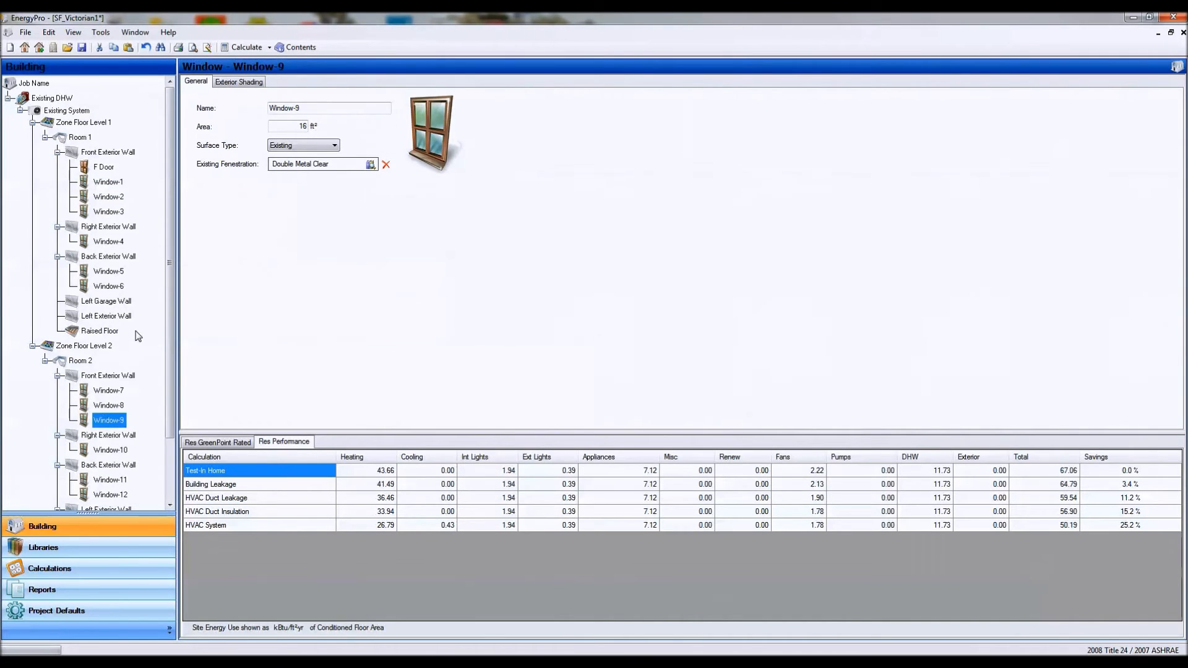
{"action": "mouse_move", "coordinate": [79, 122]}
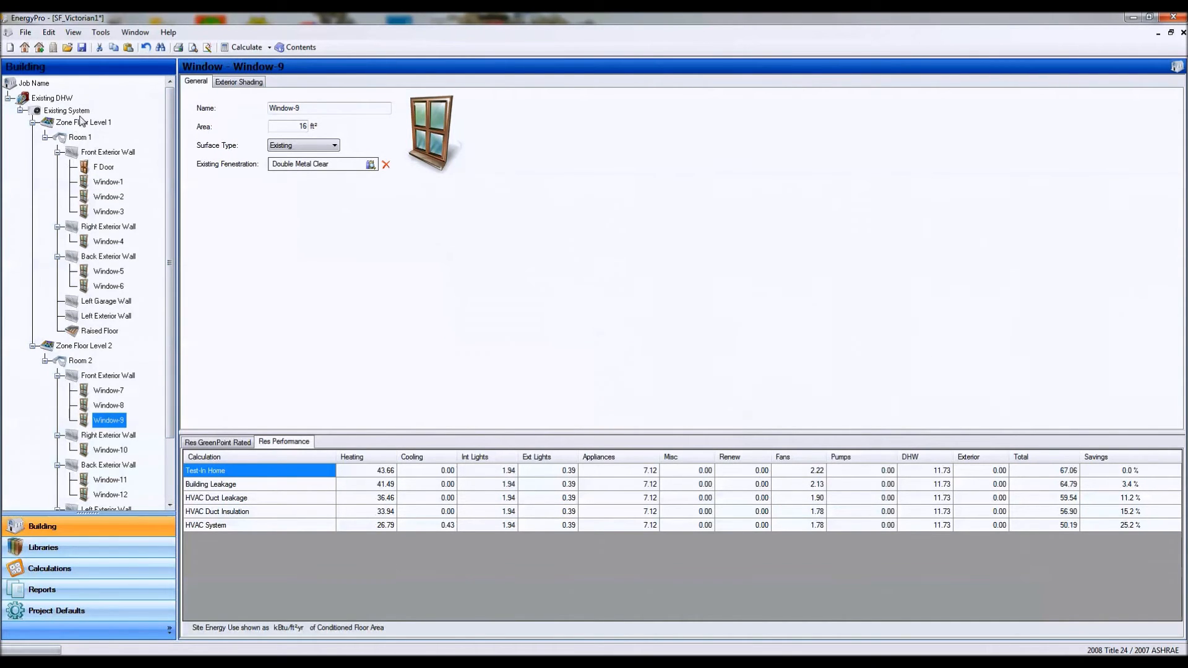
{"action": "left_click", "coordinate": [83, 123]}
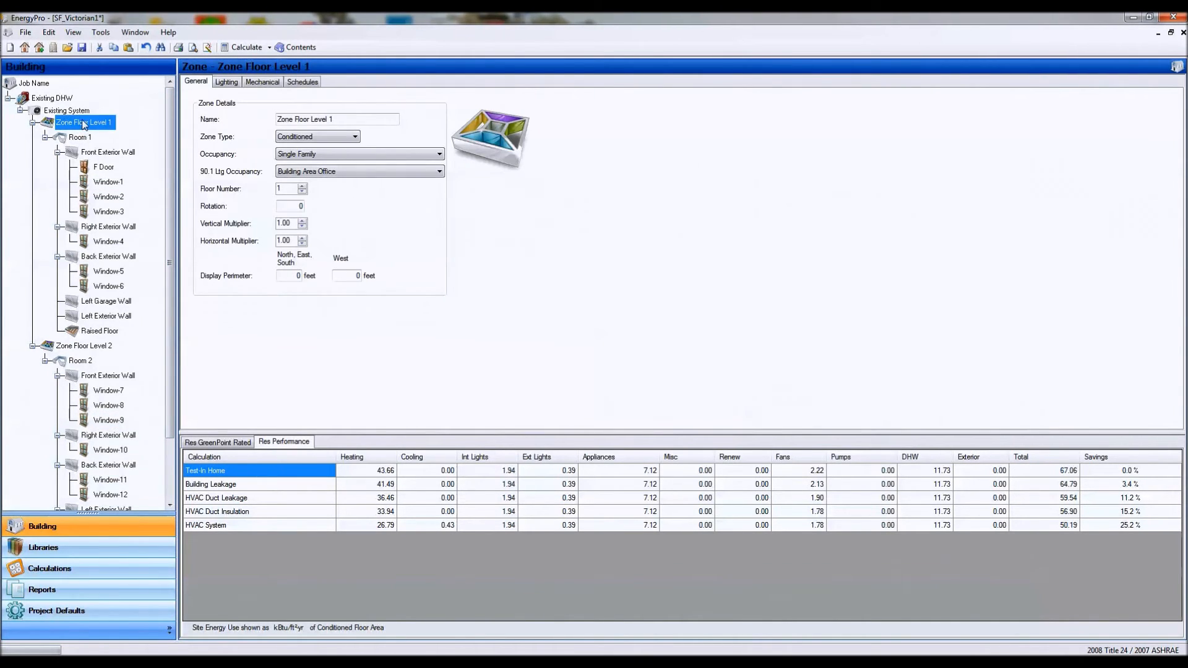
{"action": "left_click", "coordinate": [108, 375]}
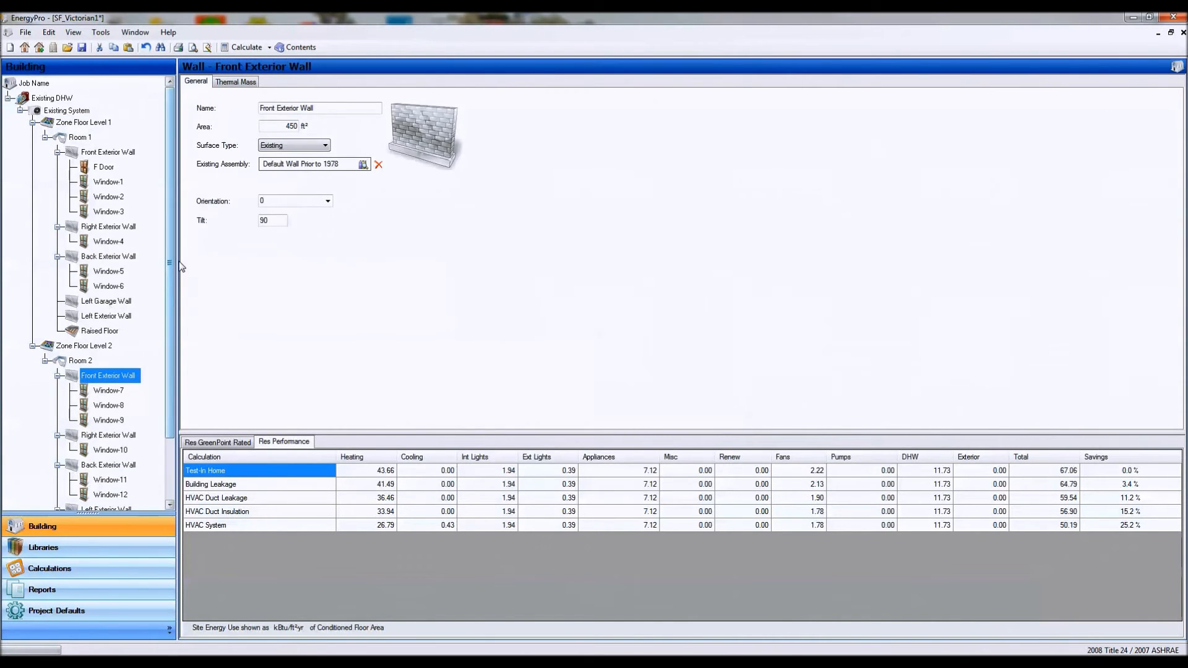
{"action": "left_click", "coordinate": [67, 110]}
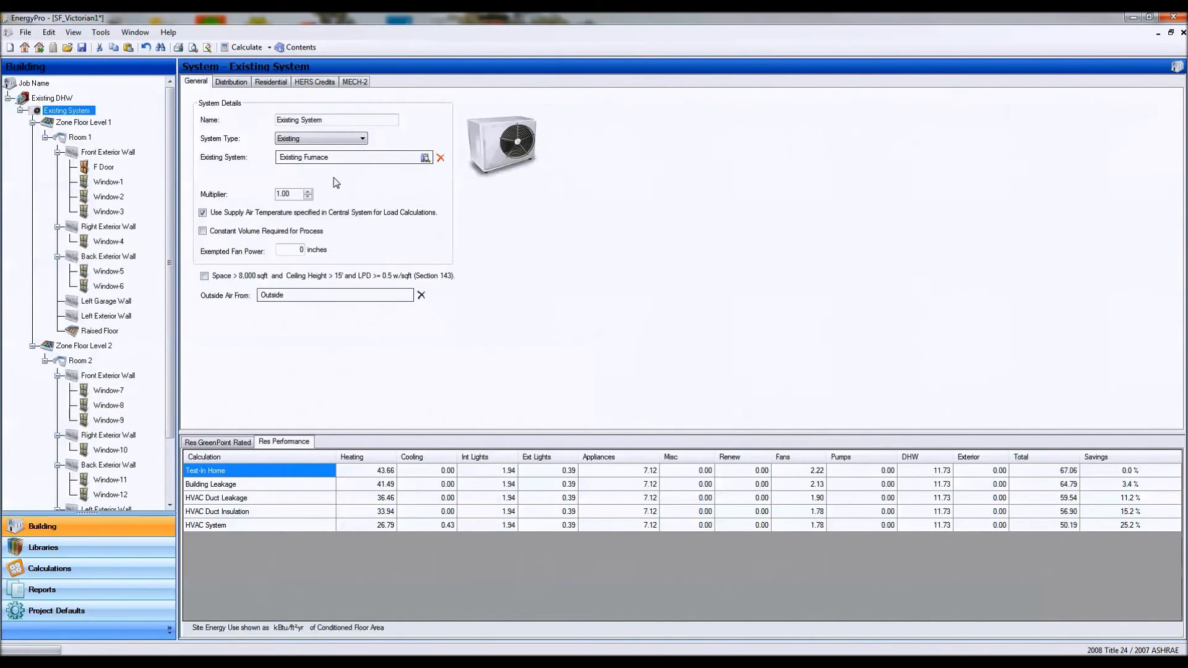
{"action": "left_click", "coordinate": [308, 191]}
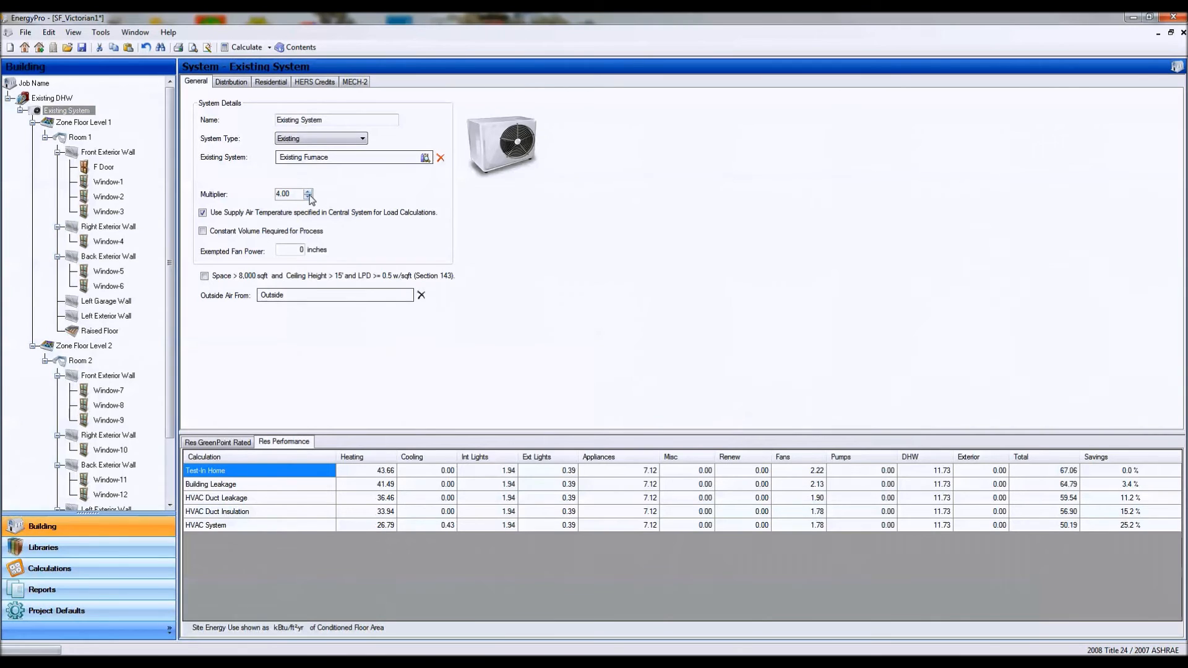
- Raise the Existing System multiplier to 5.00, then return it to 1.00
{"action": "left_click", "coordinate": [308, 191]}
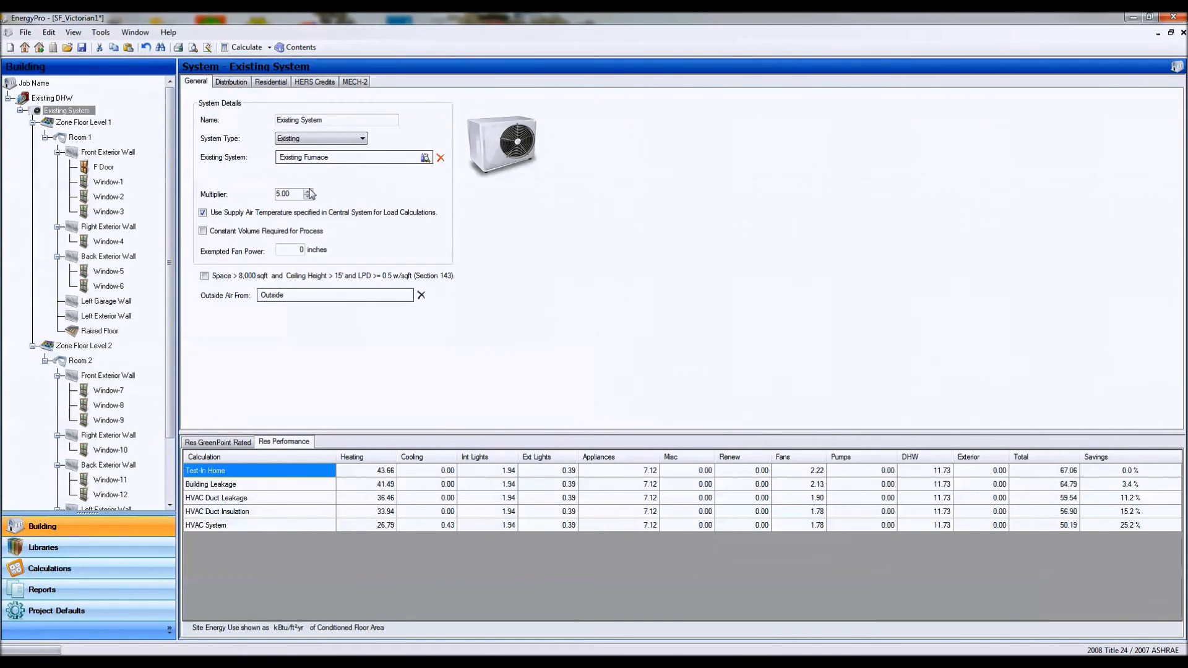
{"action": "left_click", "coordinate": [306, 190]}
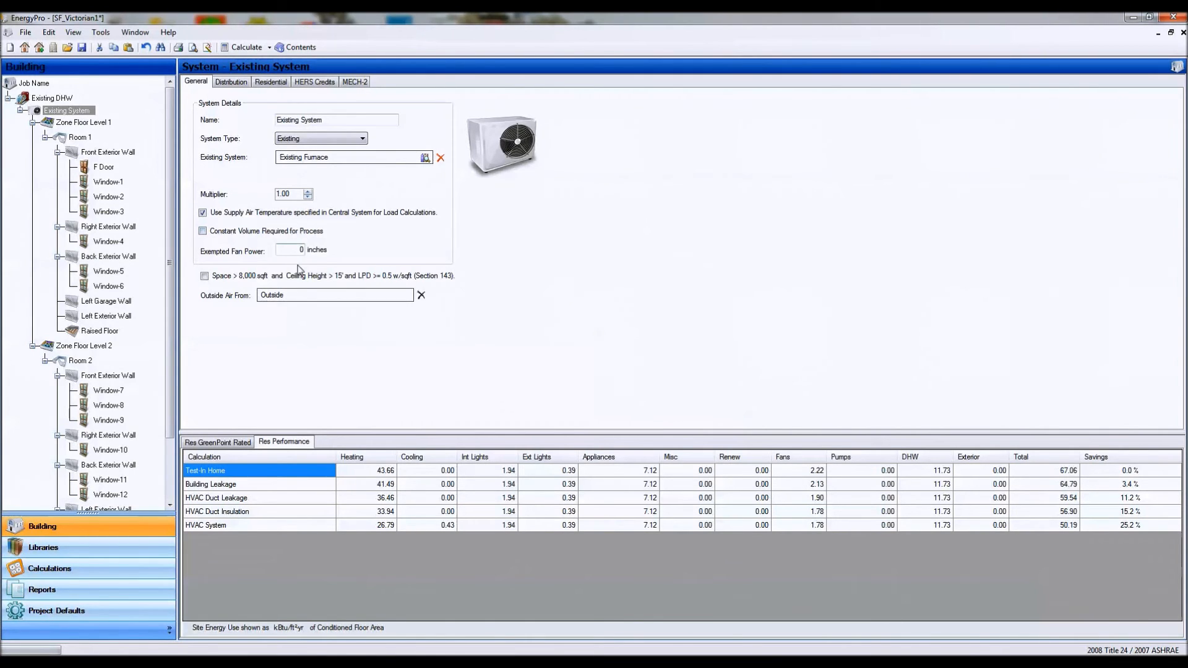
{"action": "mouse_move", "coordinate": [831, 490]}
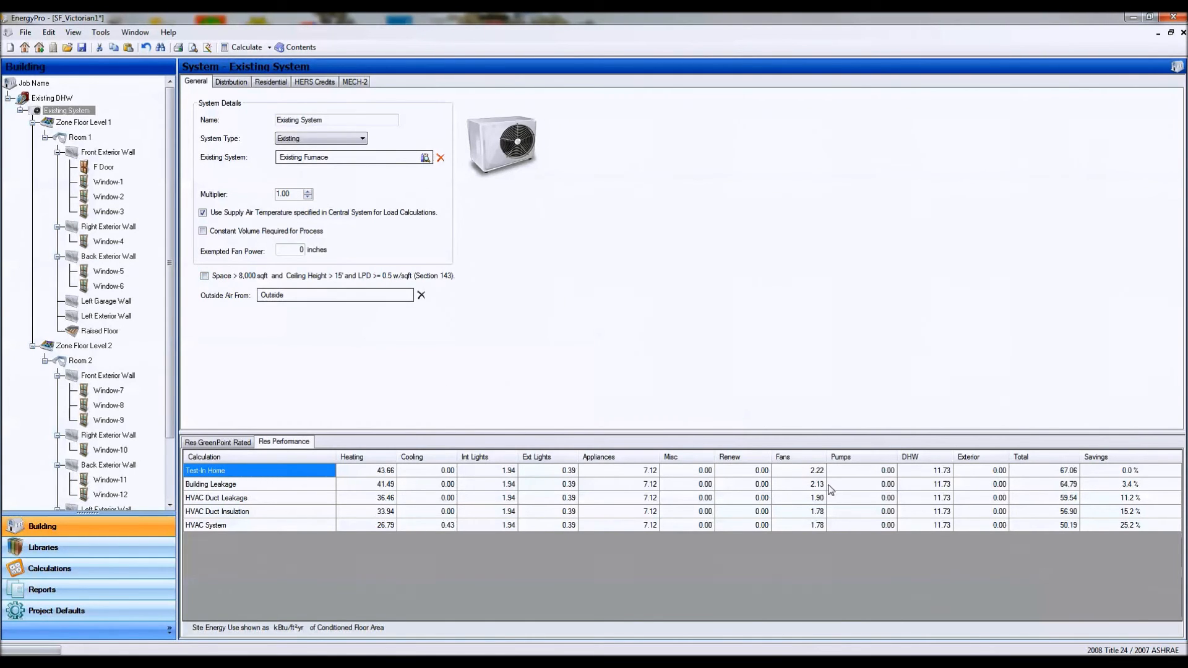
{"action": "mouse_move", "coordinate": [328, 185]}
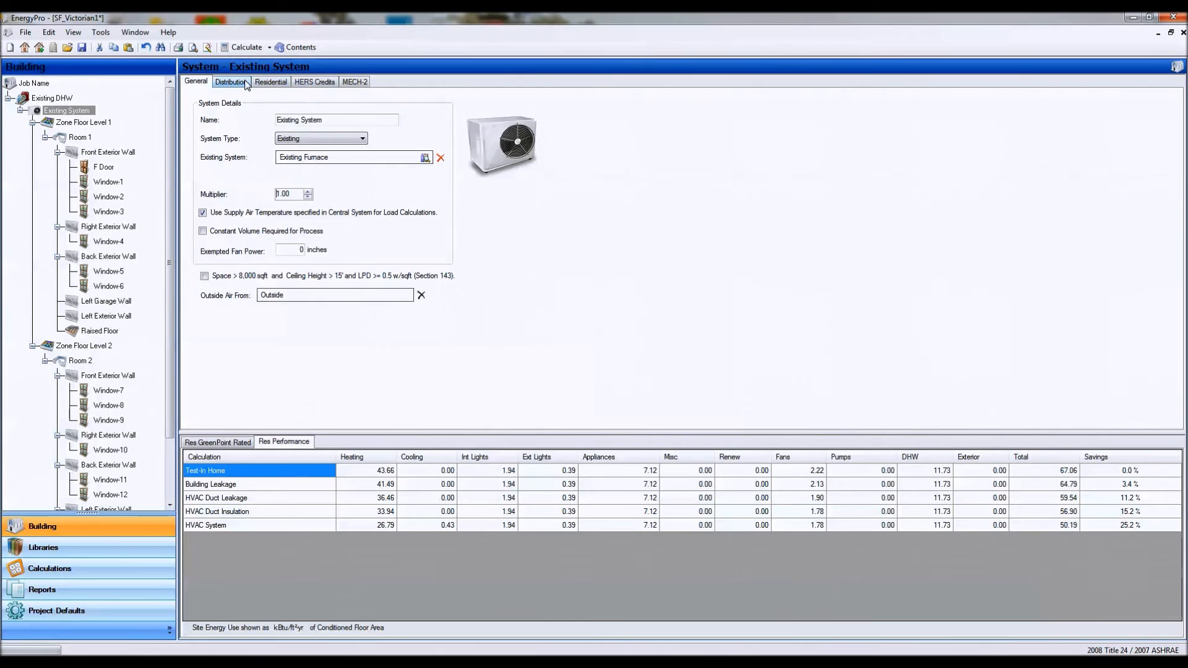
{"action": "mouse_move", "coordinate": [243, 85]}
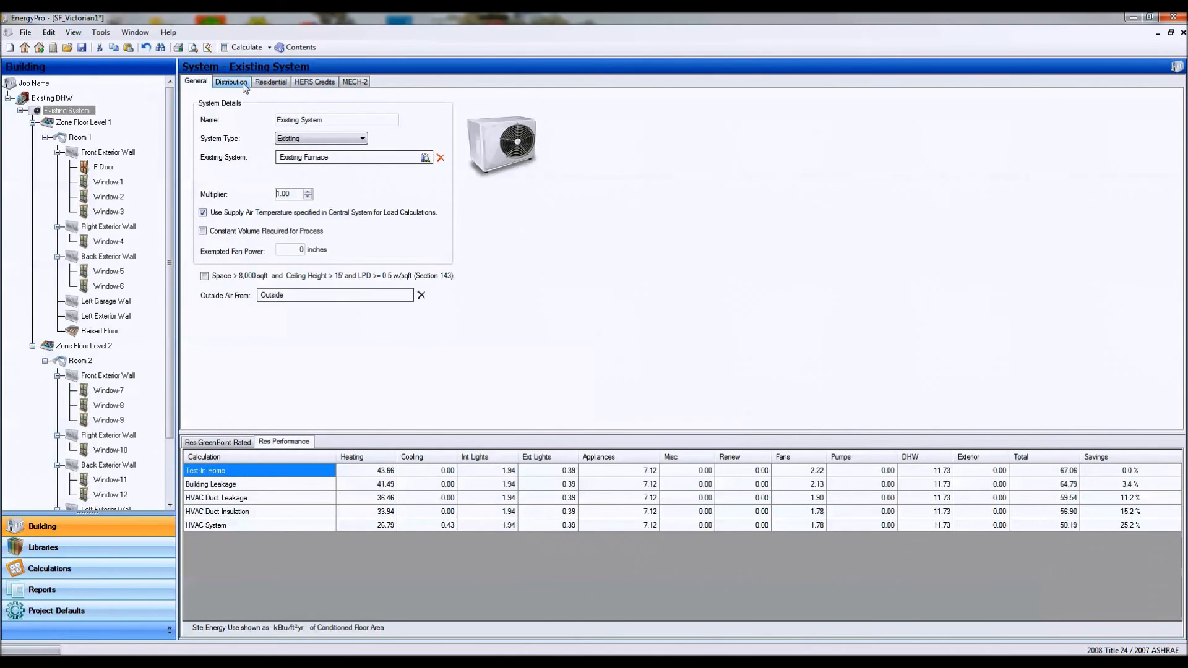
- Set heating distribution to Ductless / No Fan, leaving cooling distribution Ductless
{"action": "left_click", "coordinate": [231, 82]}
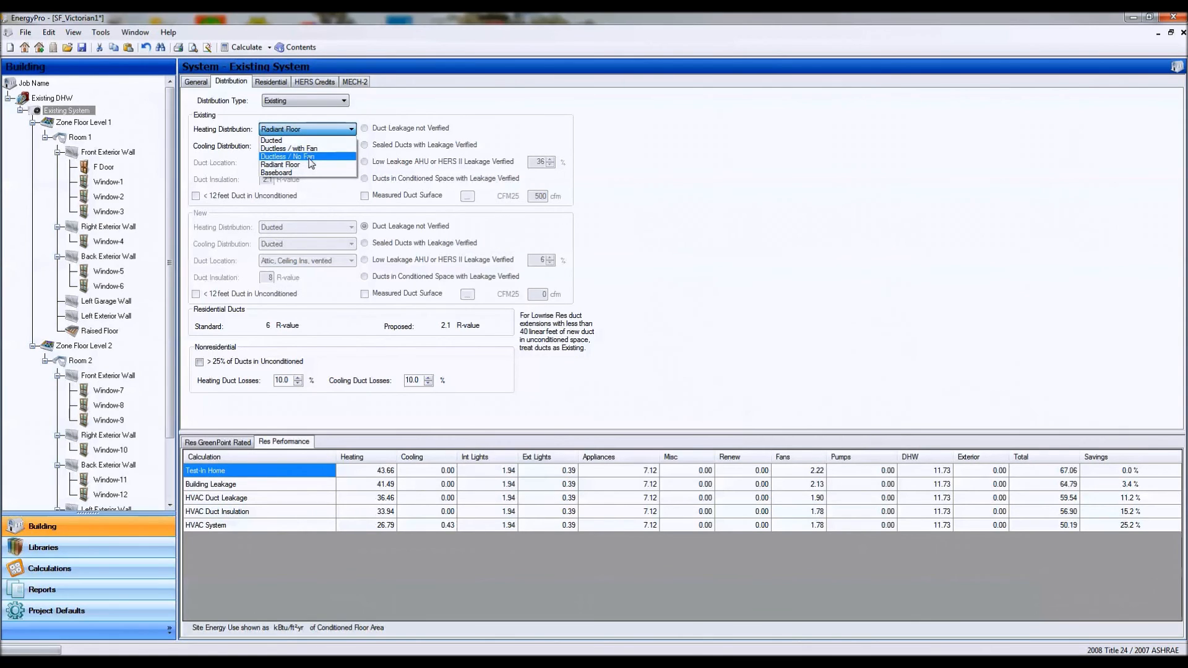
{"action": "left_click", "coordinate": [272, 140]}
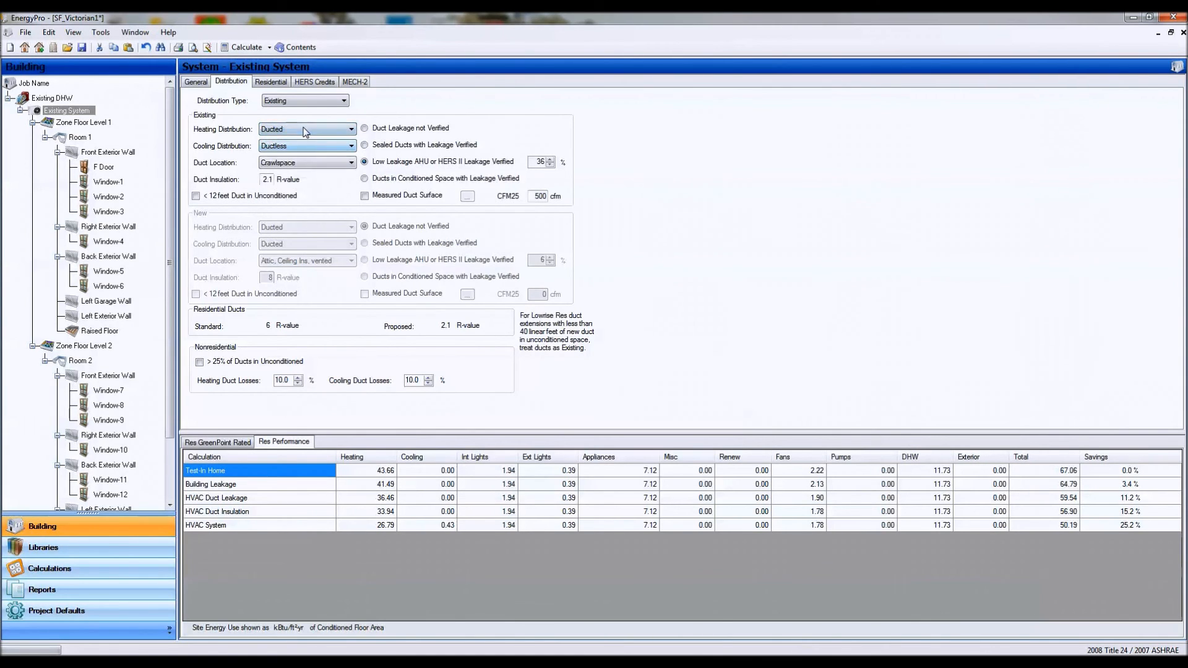
{"action": "left_click", "coordinate": [305, 129]}
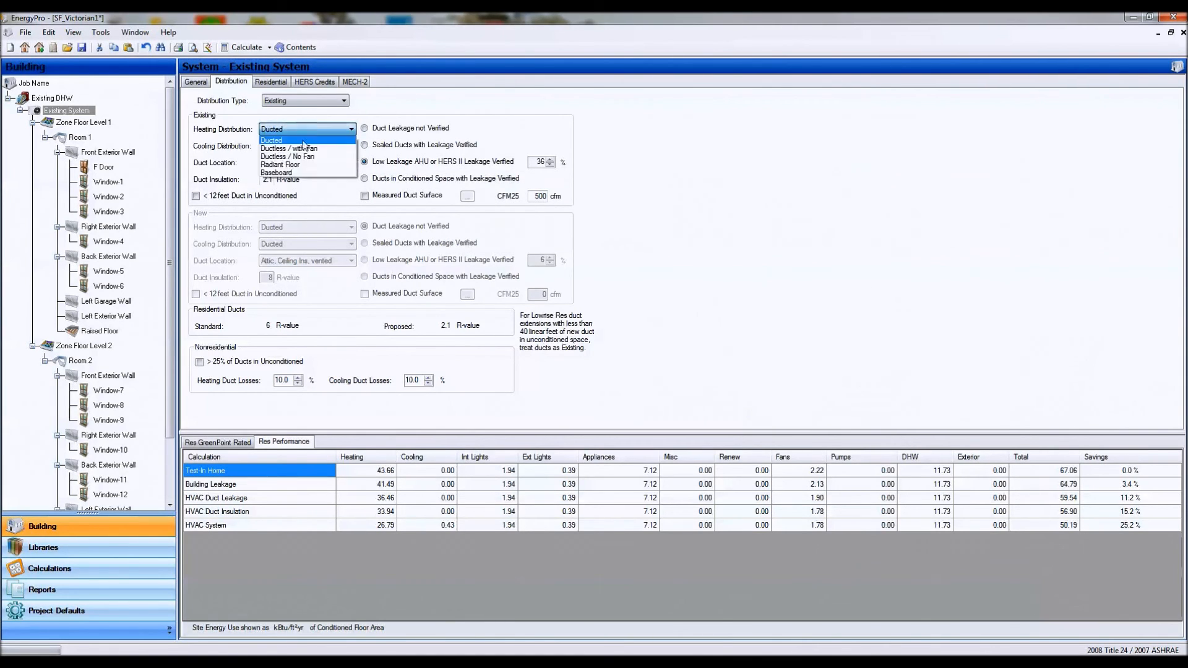
{"action": "mouse_move", "coordinate": [307, 157]}
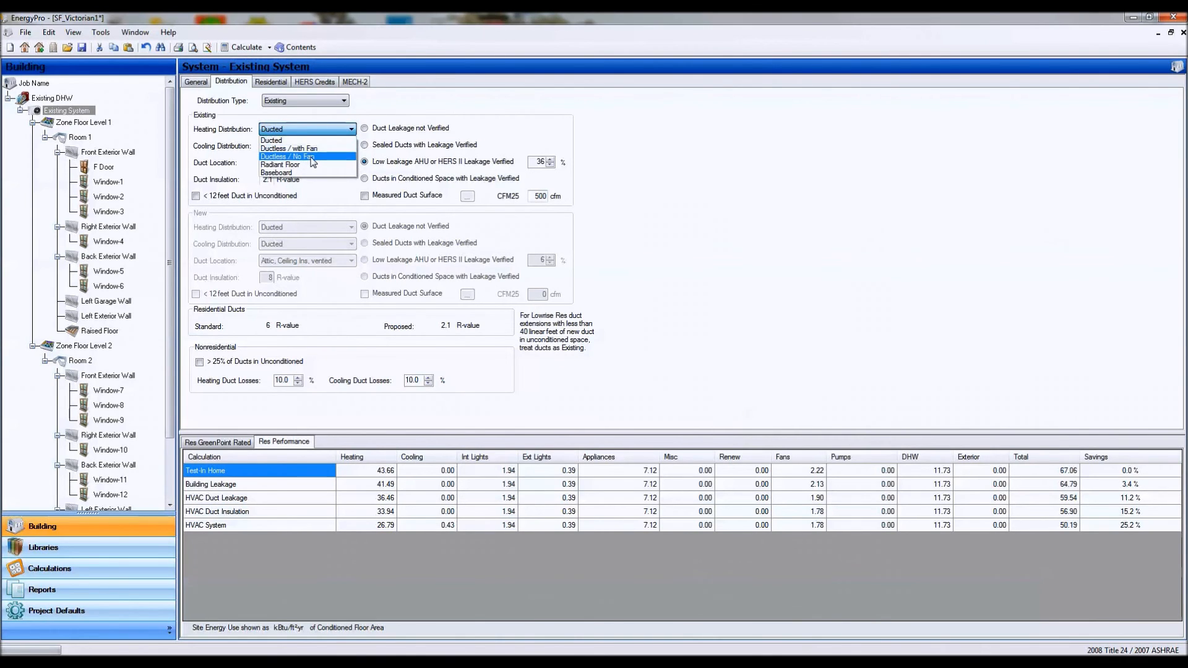
{"action": "left_click", "coordinate": [288, 157]}
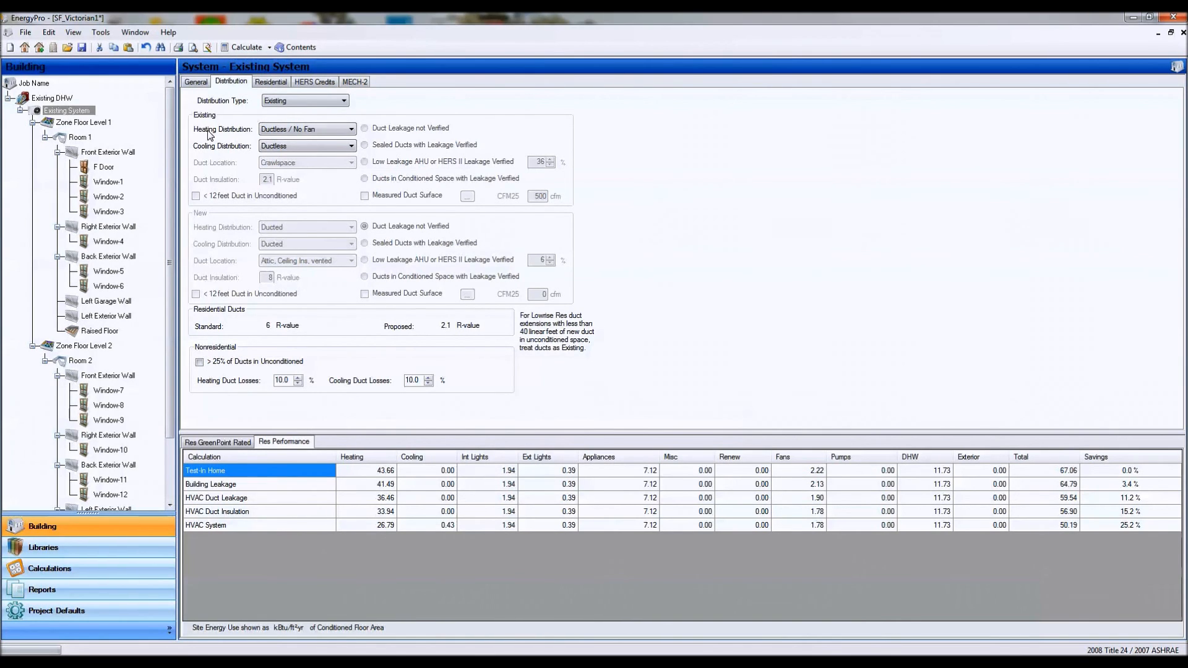
{"action": "mouse_move", "coordinate": [192, 207]}
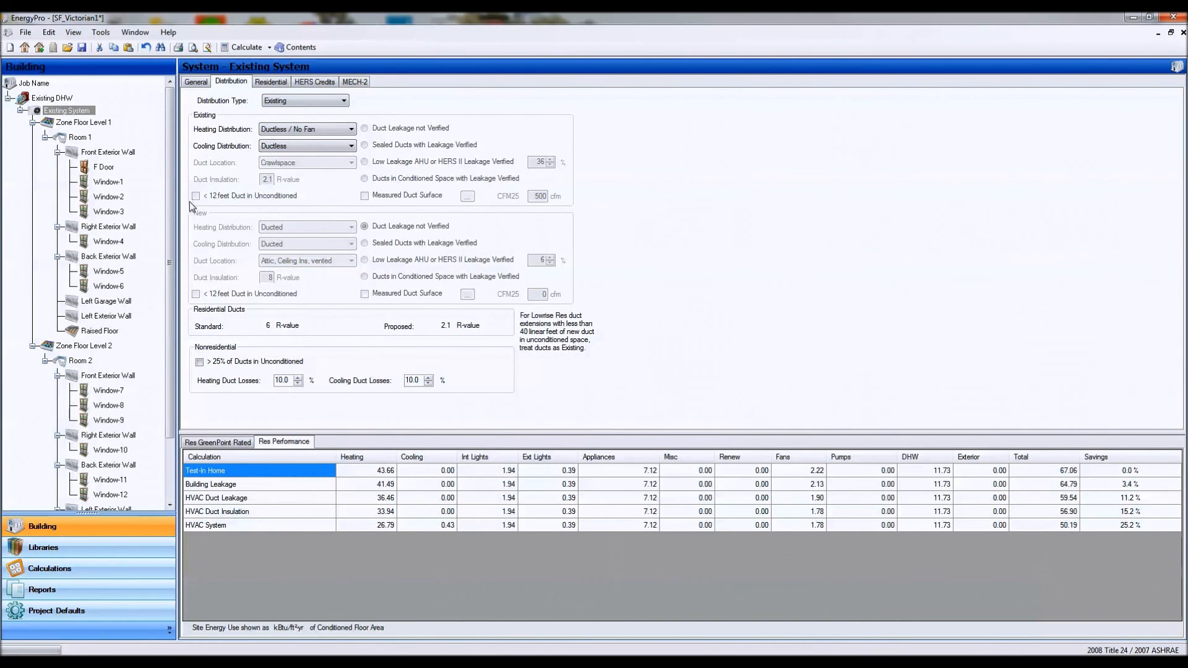
{"action": "mouse_move", "coordinate": [302, 545]}
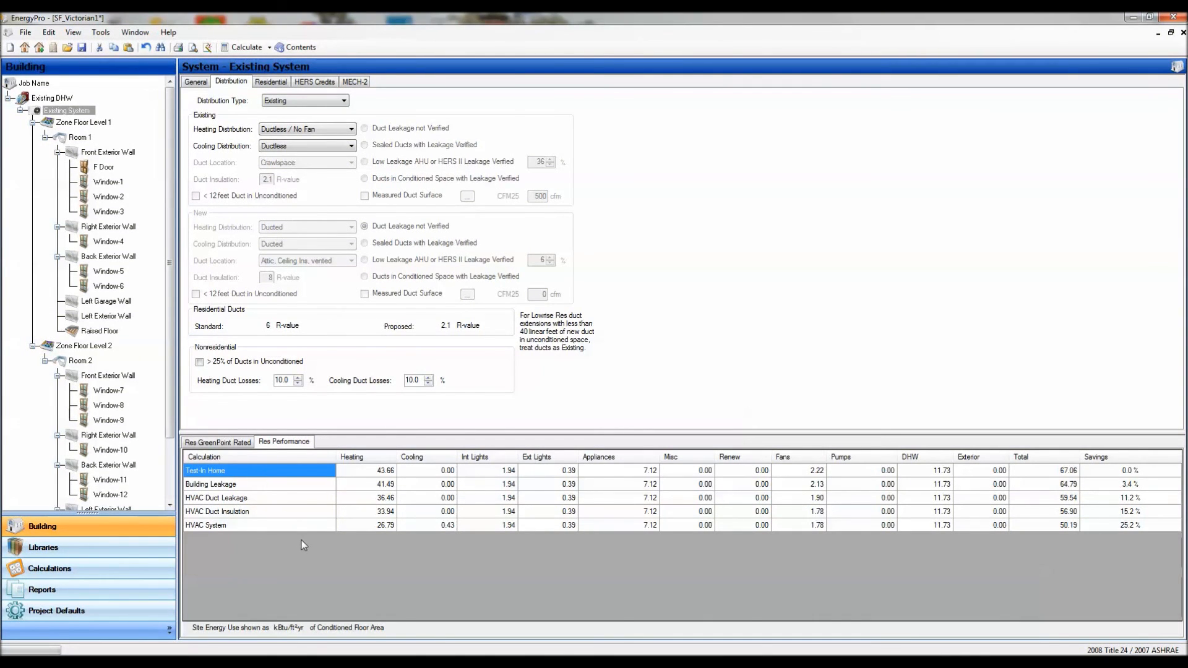
{"action": "mouse_move", "coordinate": [300, 553]}
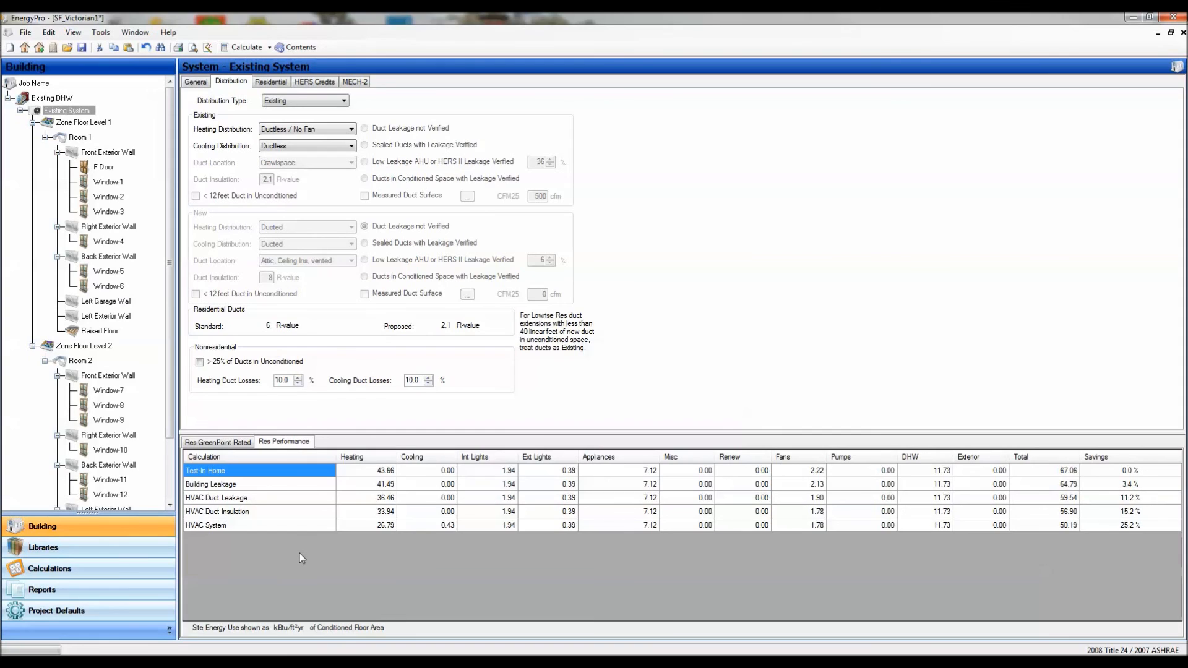
{"action": "mouse_move", "coordinate": [478, 609]}
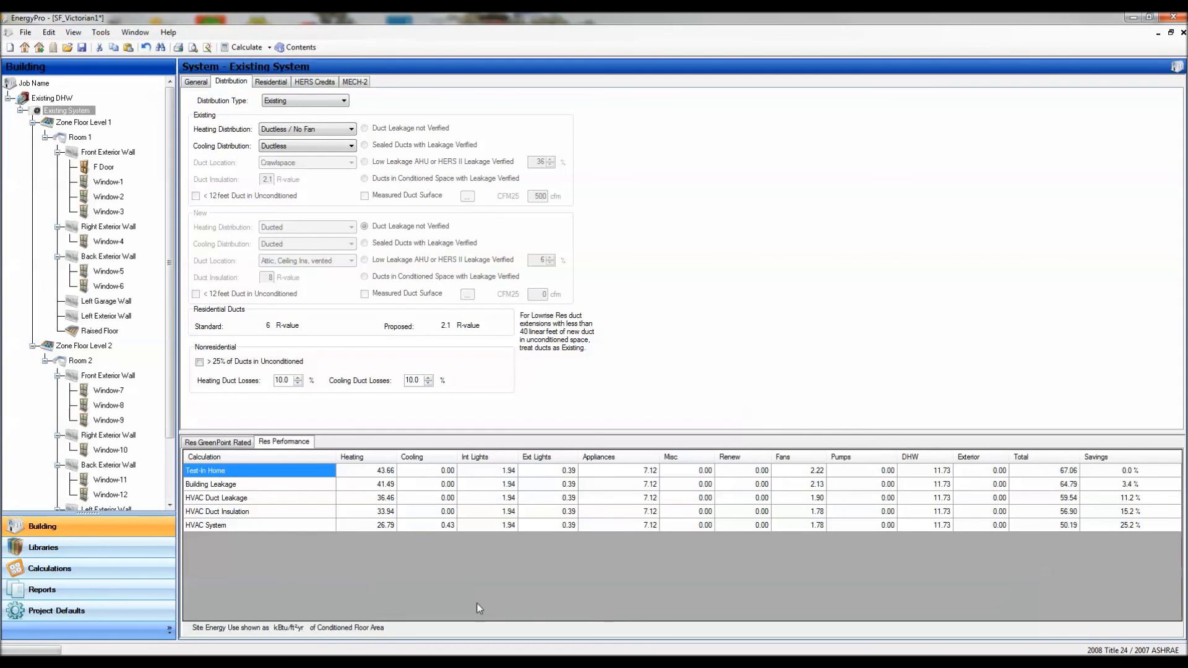
{"action": "mouse_move", "coordinate": [481, 598]}
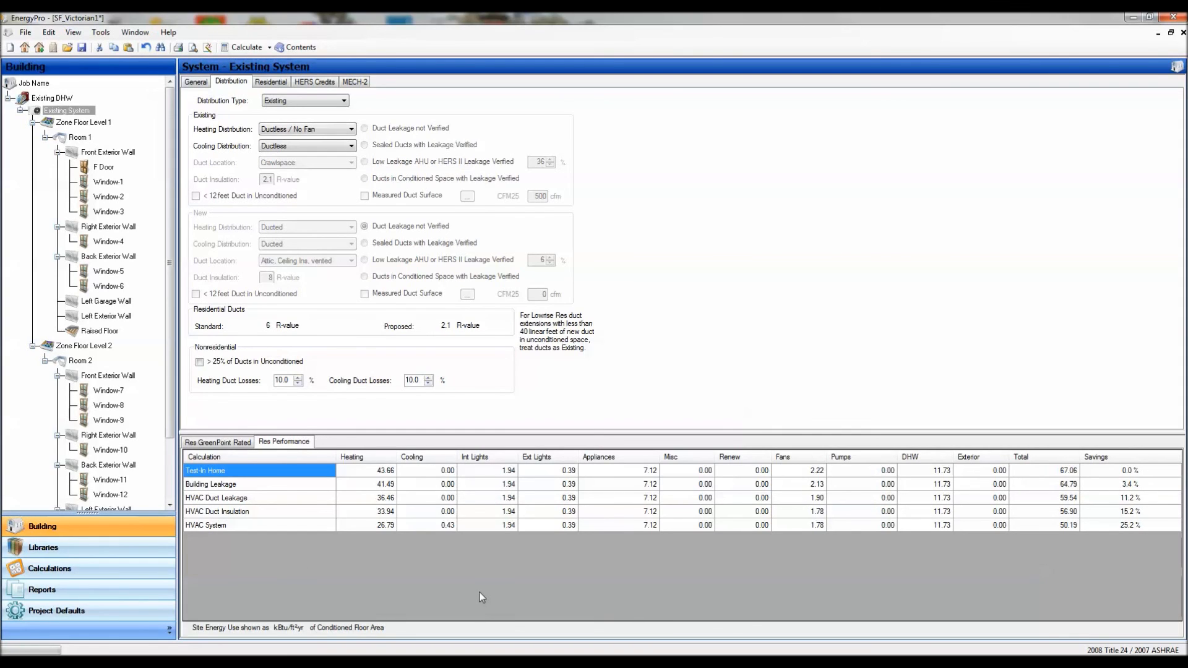